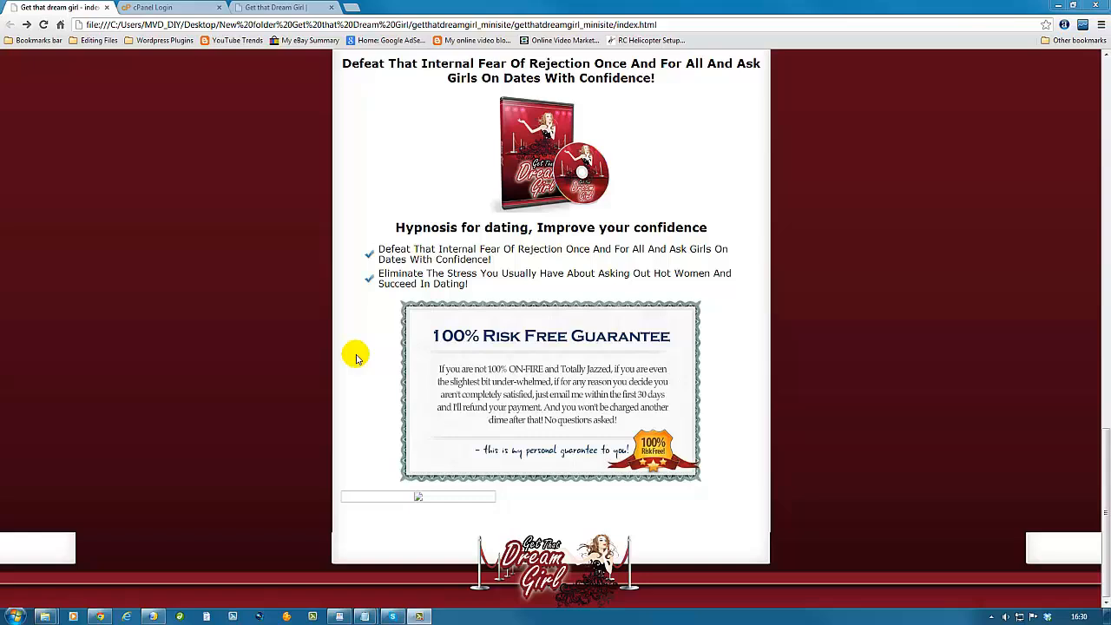
{"action": "mouse_move", "coordinate": [387, 372]}
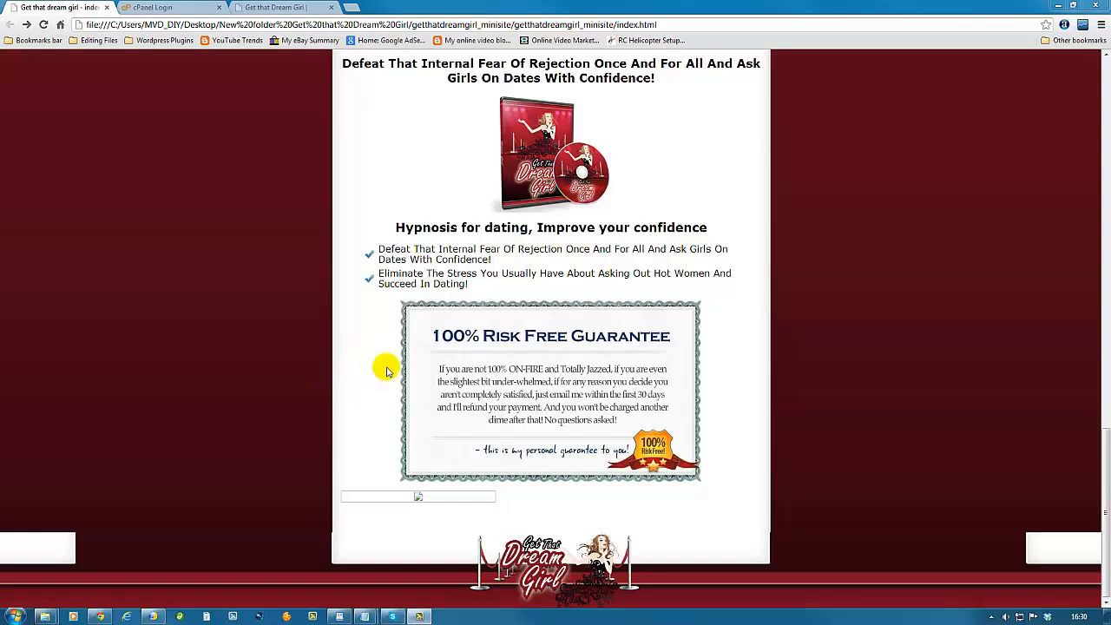
{"action": "mouse_move", "coordinate": [395, 337]}
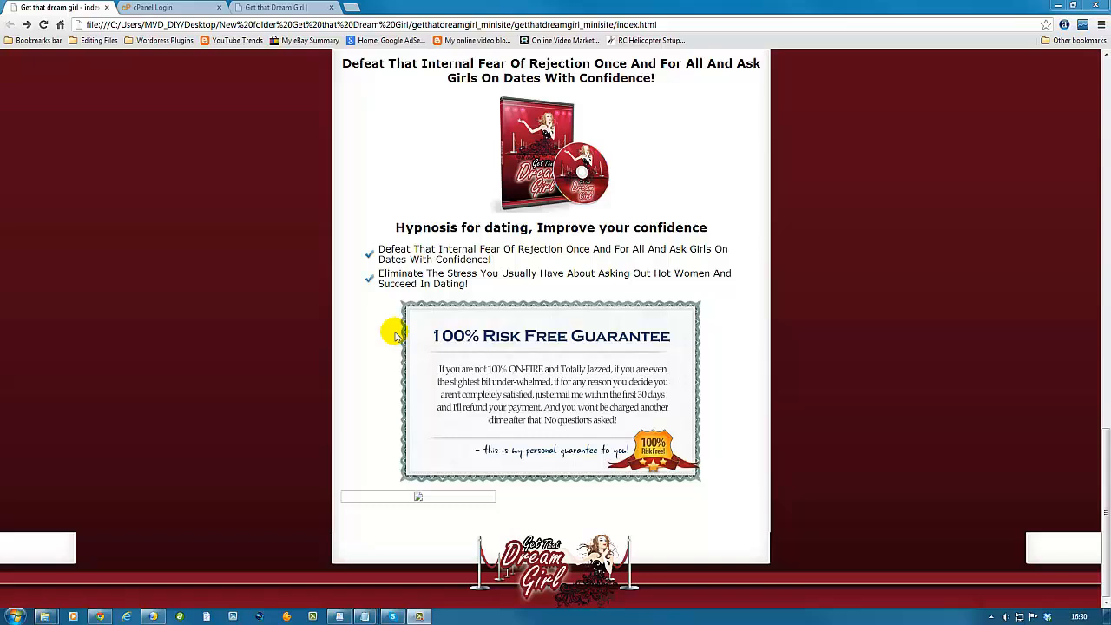
{"action": "mouse_move", "coordinate": [395, 321]}
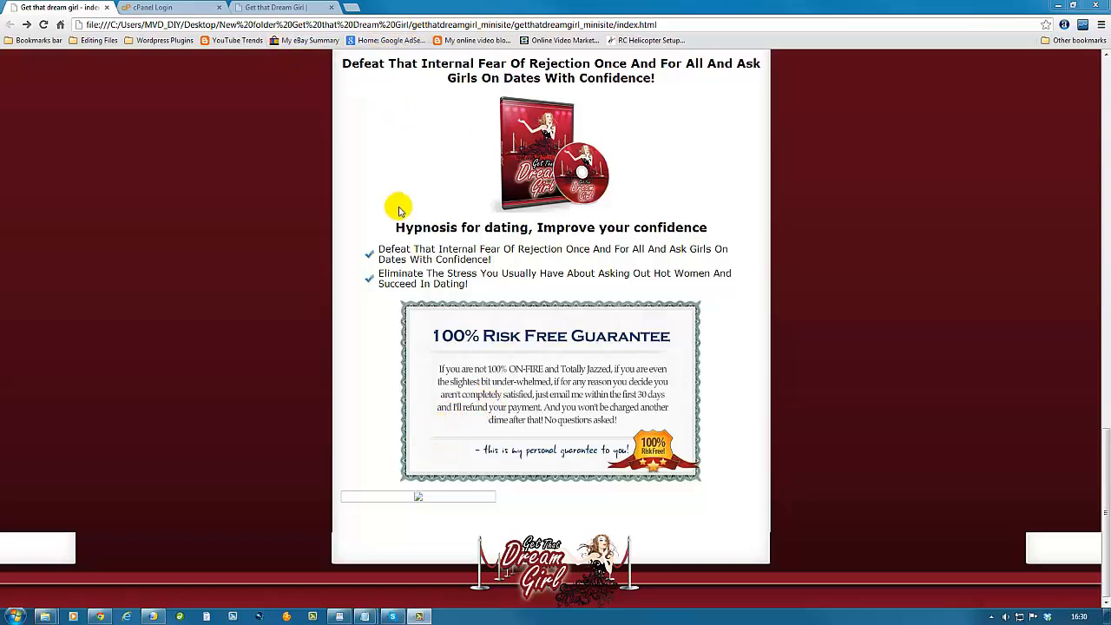
{"action": "mouse_move", "coordinate": [368, 417]}
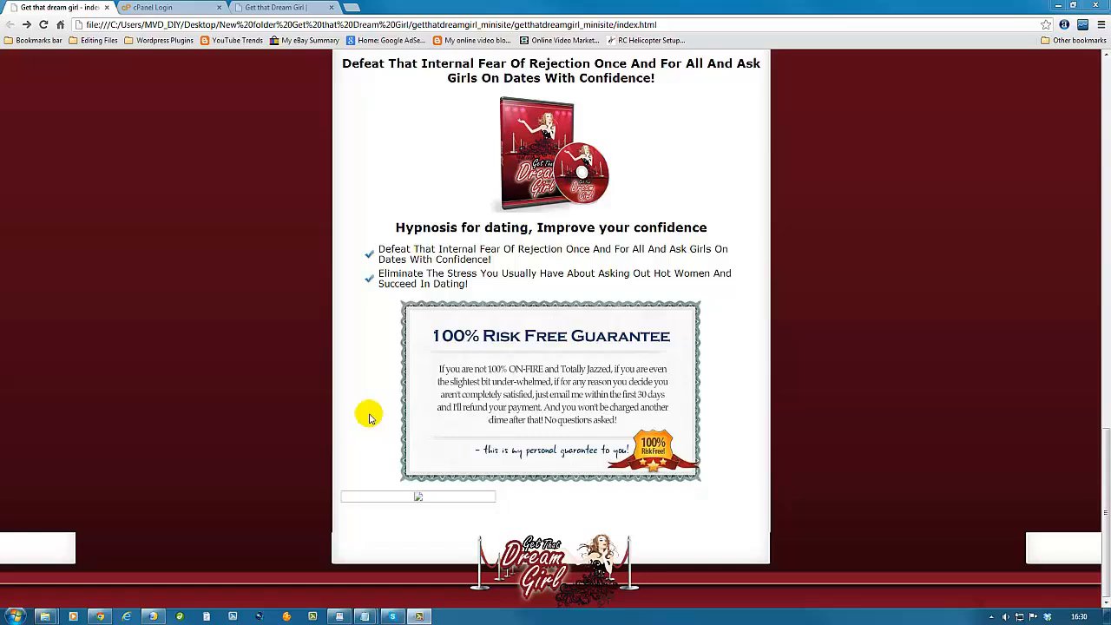
{"action": "mouse_move", "coordinate": [425, 511]}
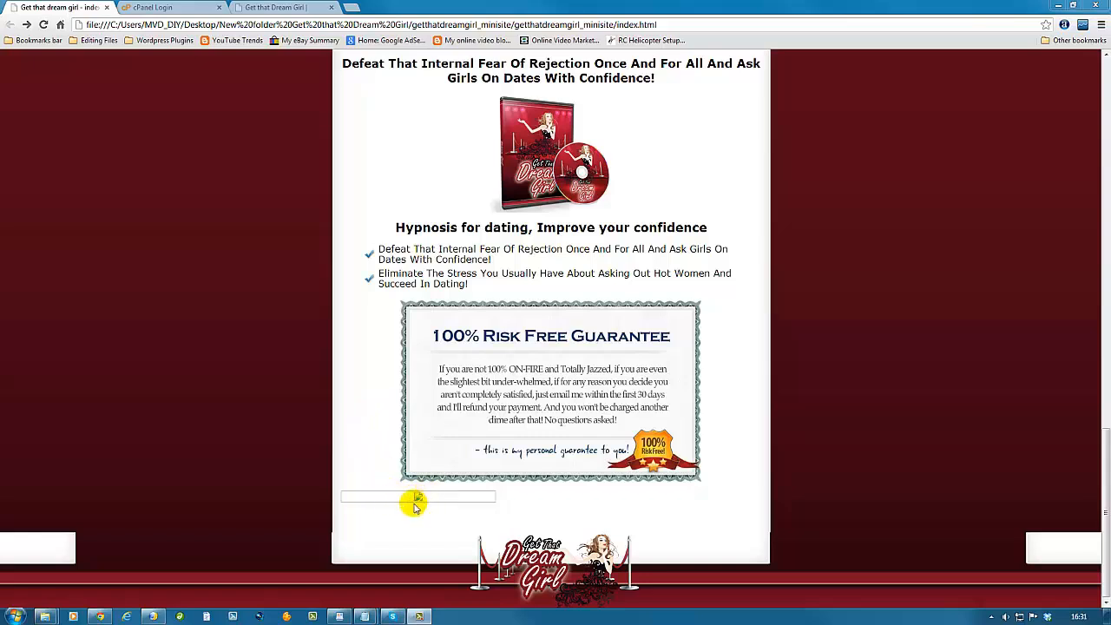
{"action": "mouse_move", "coordinate": [431, 493]}
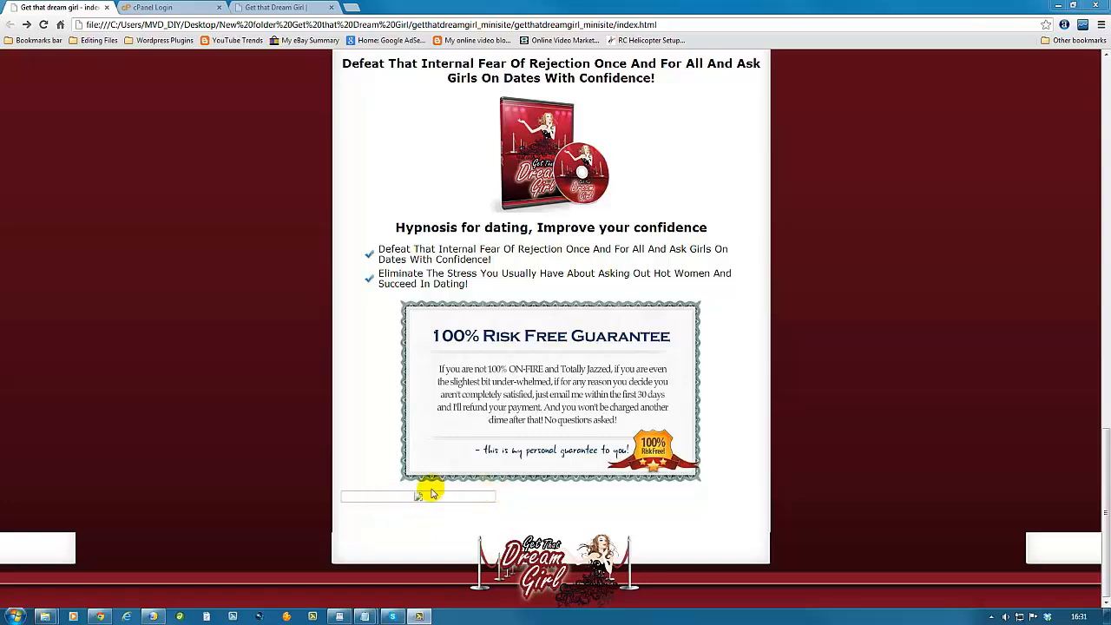
{"action": "mouse_move", "coordinate": [420, 500]}
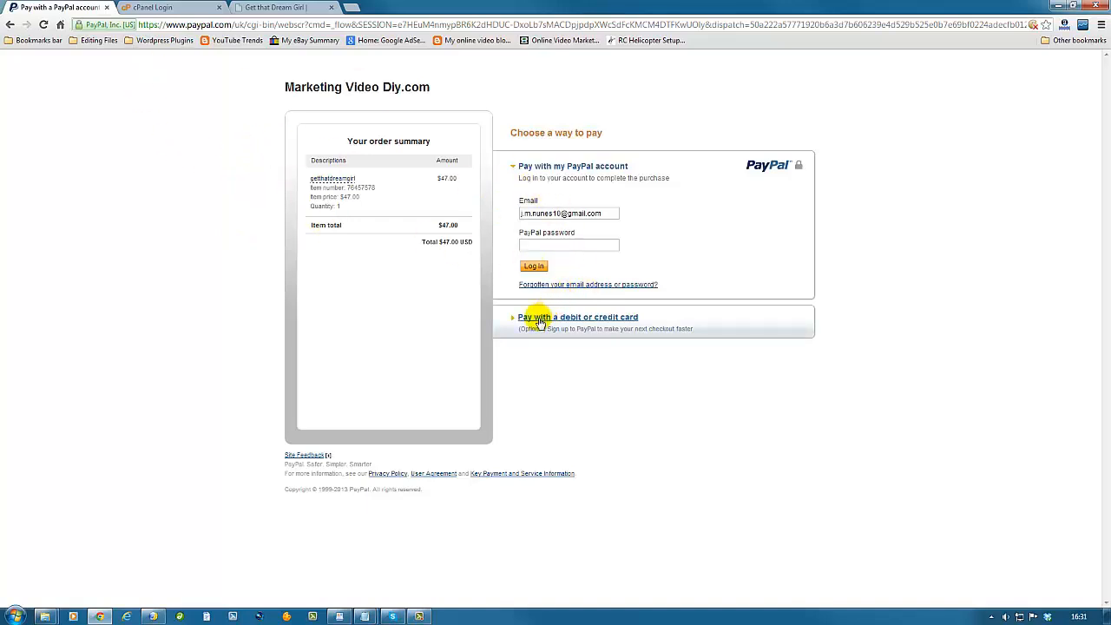
View the sales page's PayPal buttons in KompoZer, then return to the desktop
{"action": "left_click", "coordinate": [576, 316]}
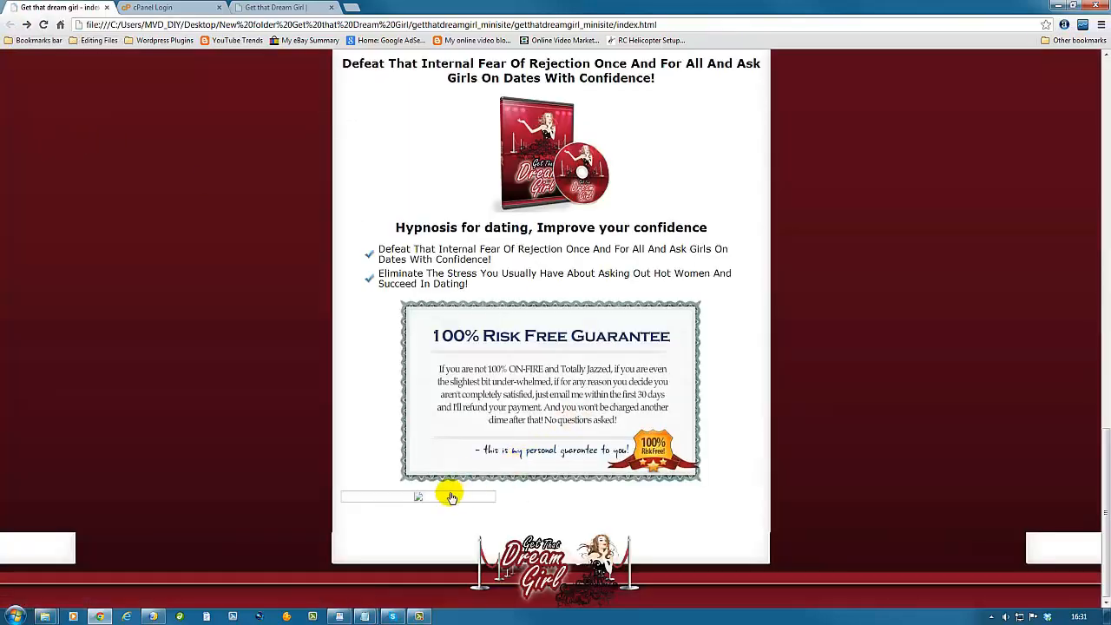
{"action": "mouse_move", "coordinate": [159, 448]}
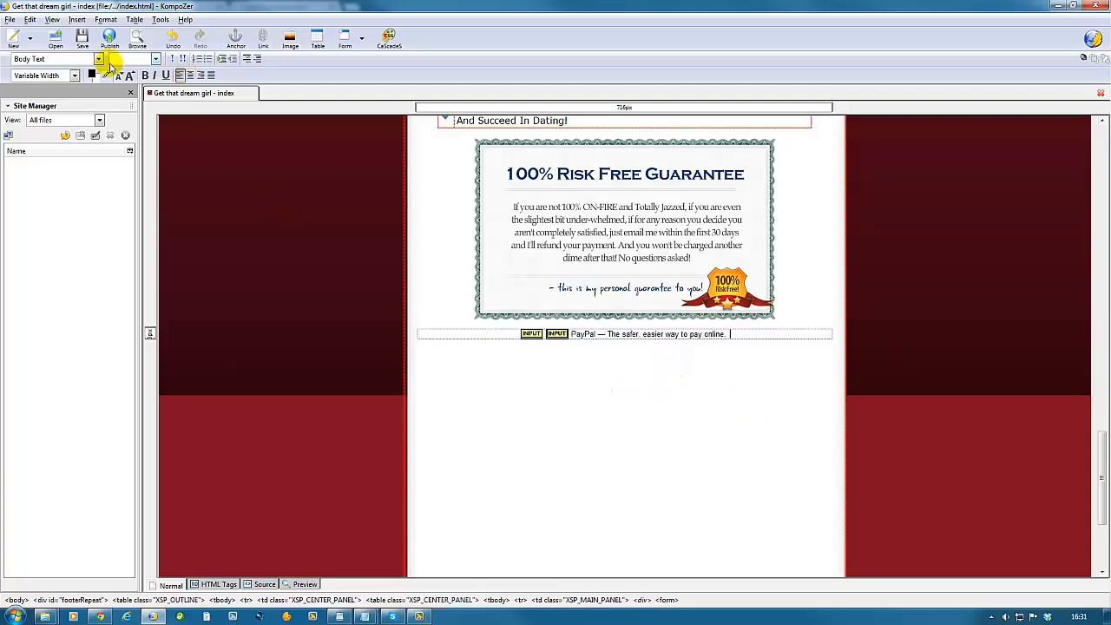
{"action": "left_click", "coordinate": [10, 18]}
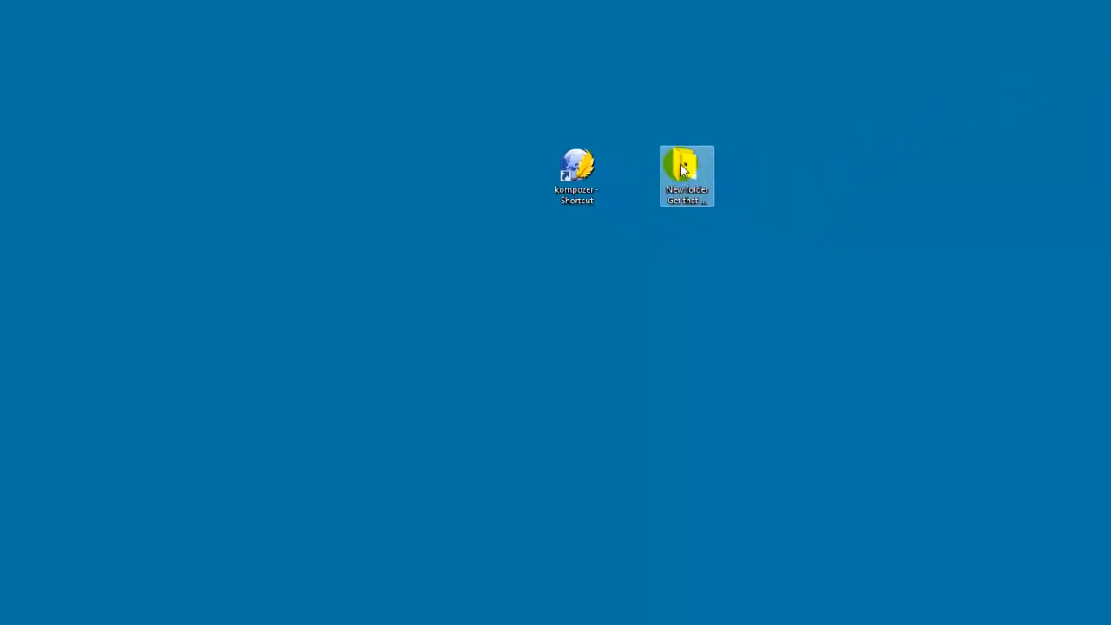
Open the inner getthatdreamgirl_minisite folder's index page with Google Chrome
{"action": "double_click", "coordinate": [688, 176]}
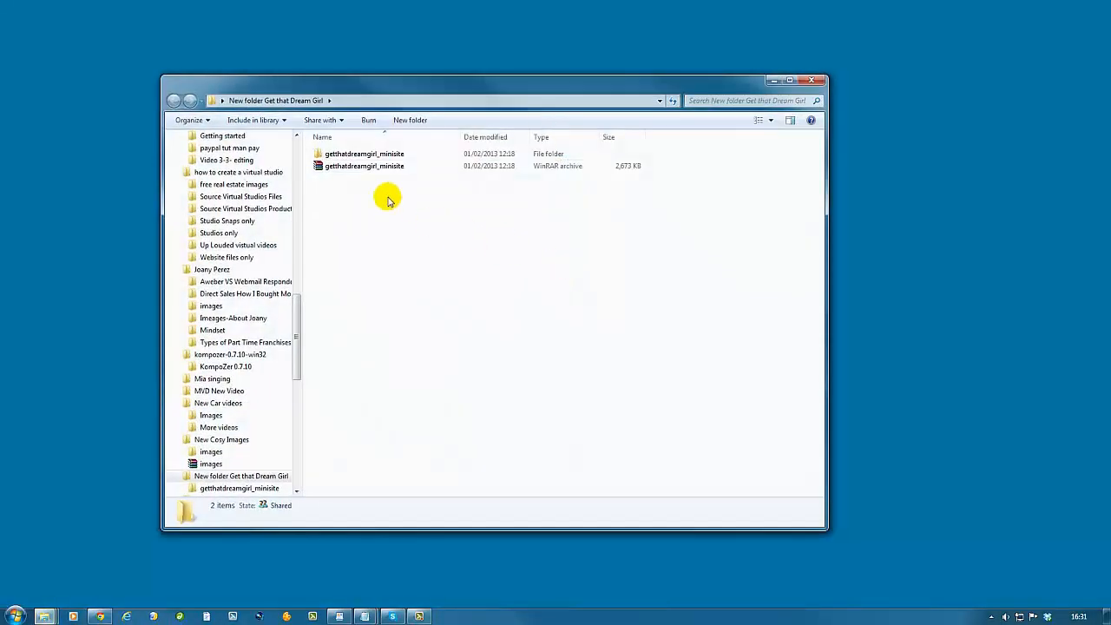
{"action": "double_click", "coordinate": [365, 152]}
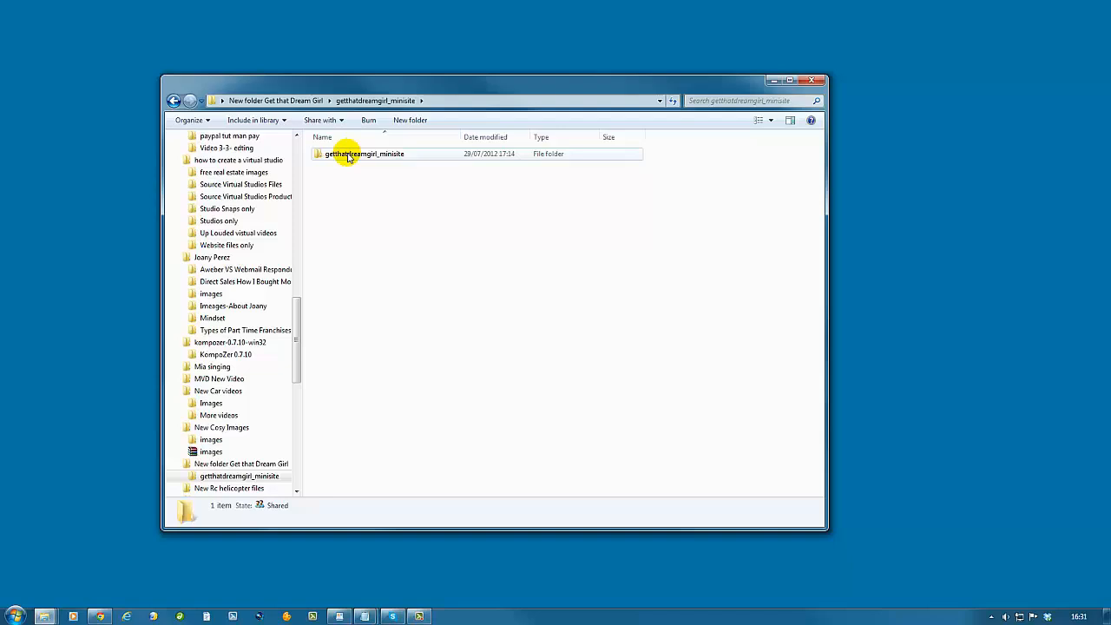
{"action": "double_click", "coordinate": [365, 152]}
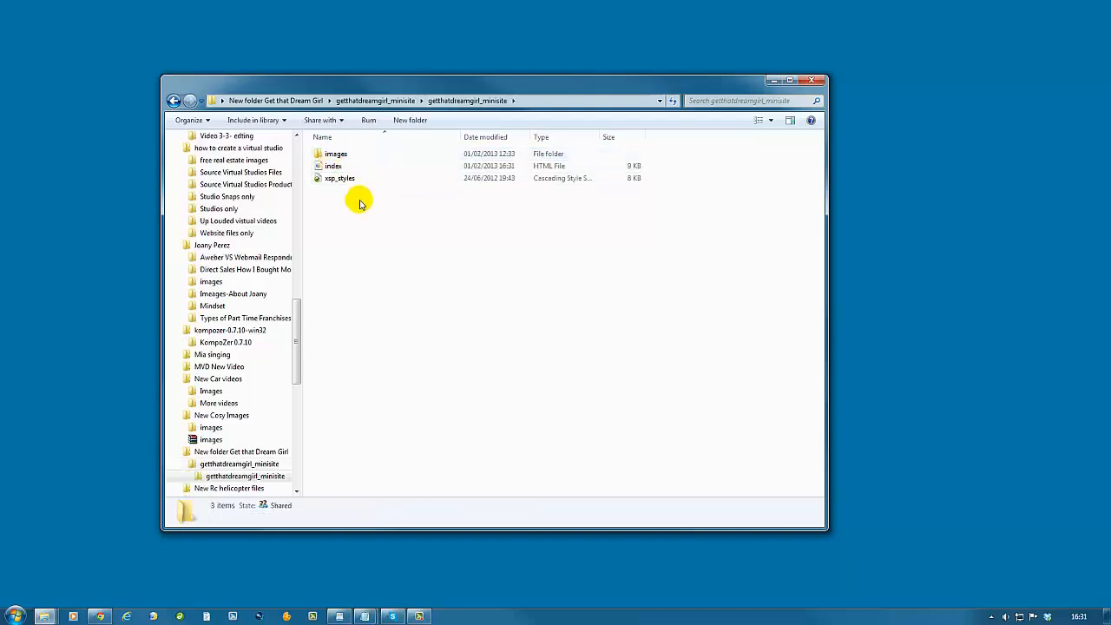
{"action": "left_click", "coordinate": [333, 167]}
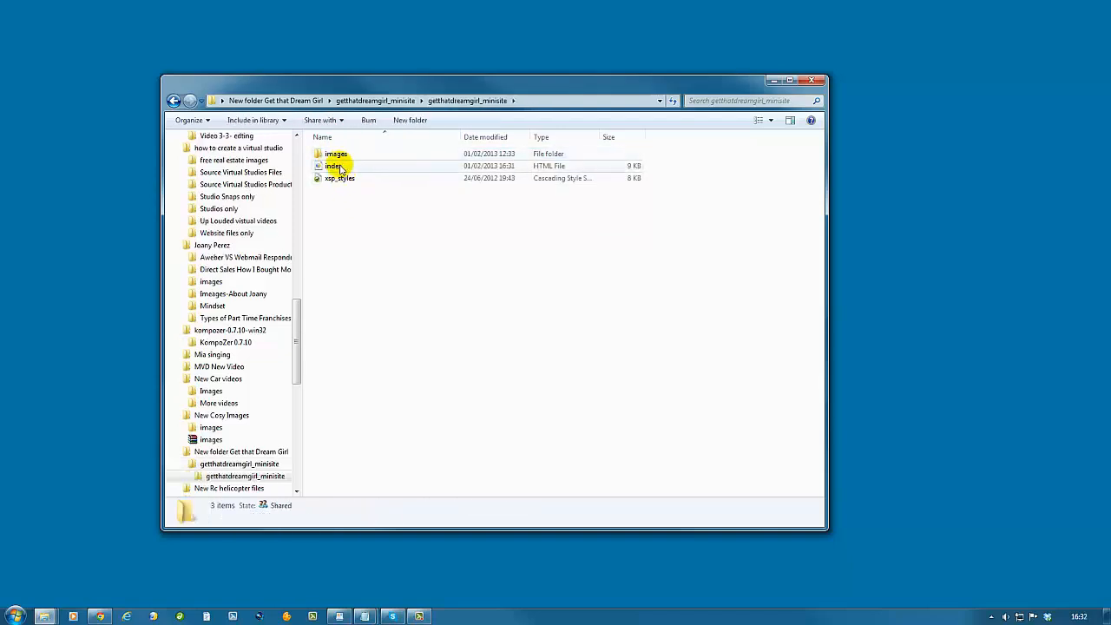
{"action": "right_click", "coordinate": [333, 166]}
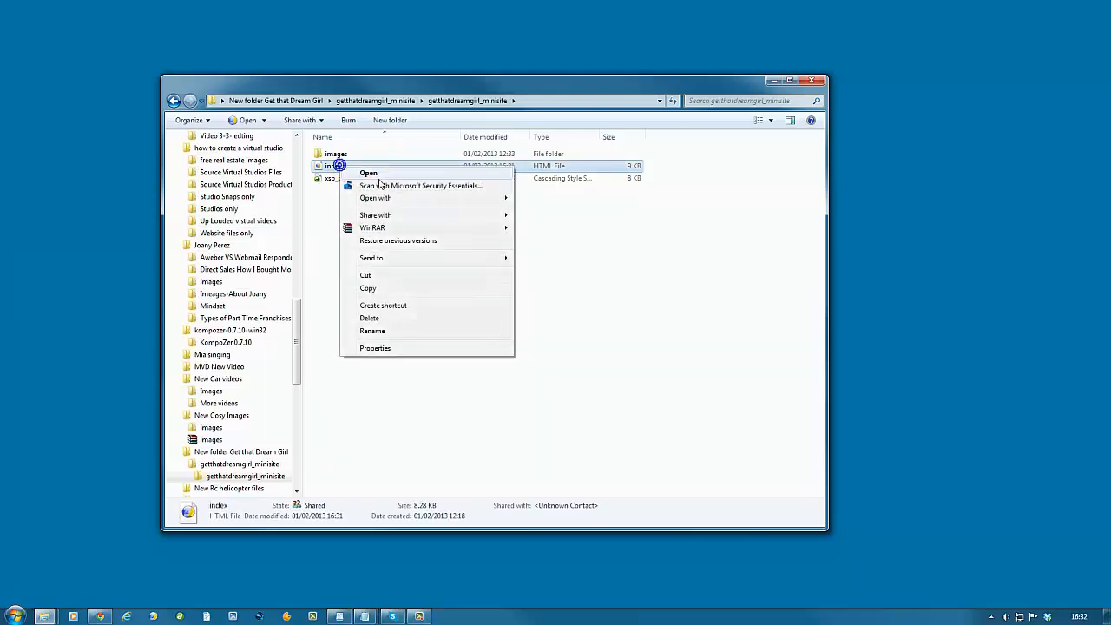
{"action": "left_click", "coordinate": [375, 198]}
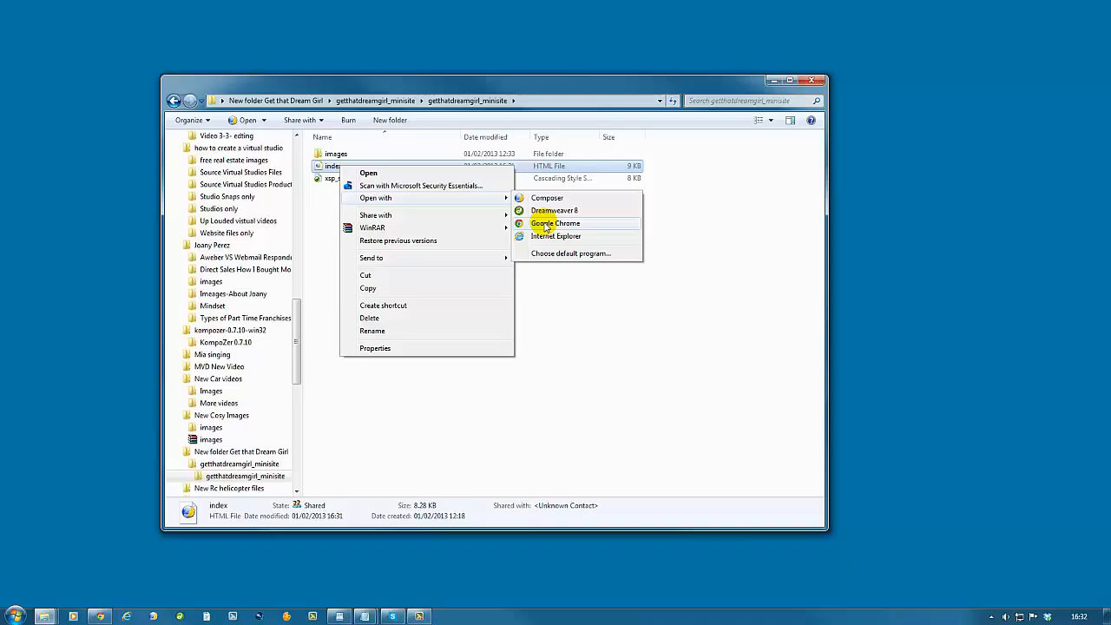
{"action": "left_click", "coordinate": [566, 222]}
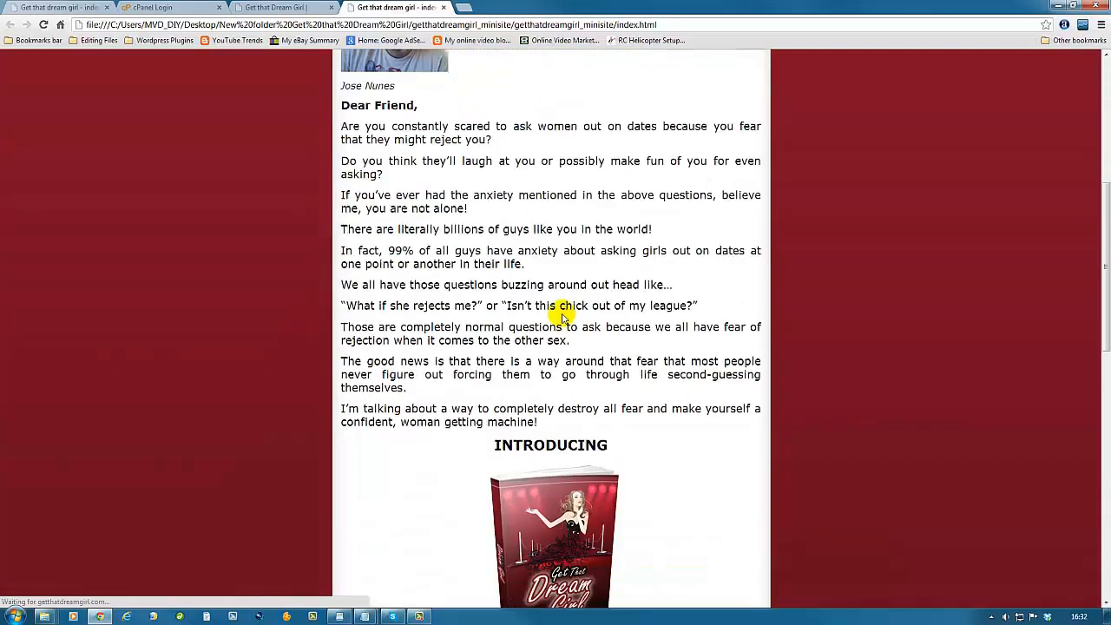
Review the local sales page, then switch to the cPanel Login tab
{"action": "scroll", "scroll_direction": "down", "scroll_amount": 3}
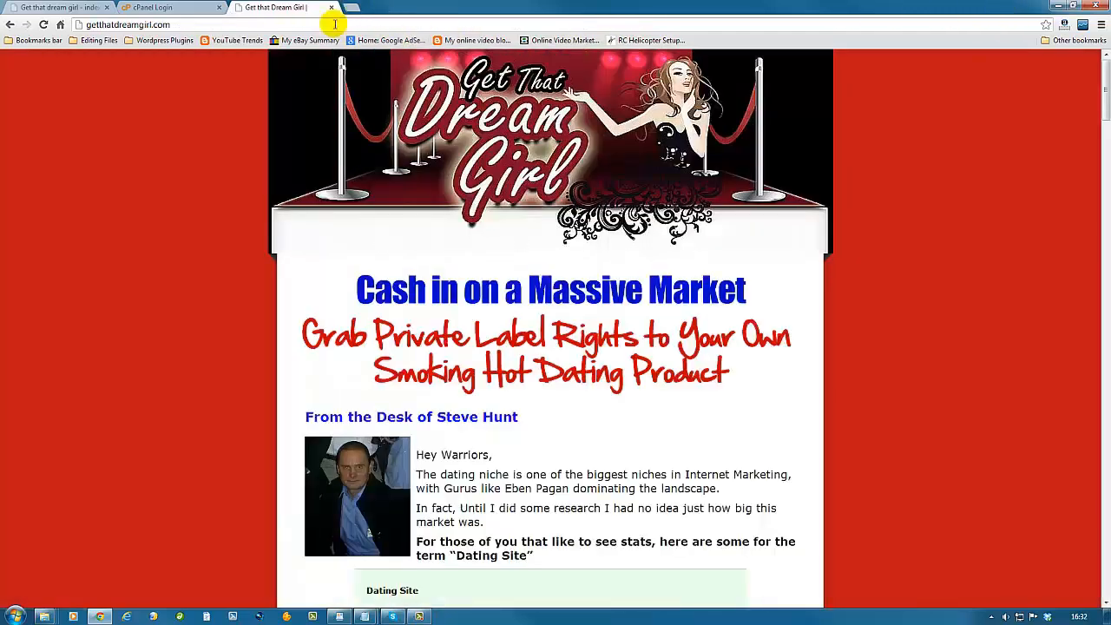
{"action": "left_click", "coordinate": [170, 7]}
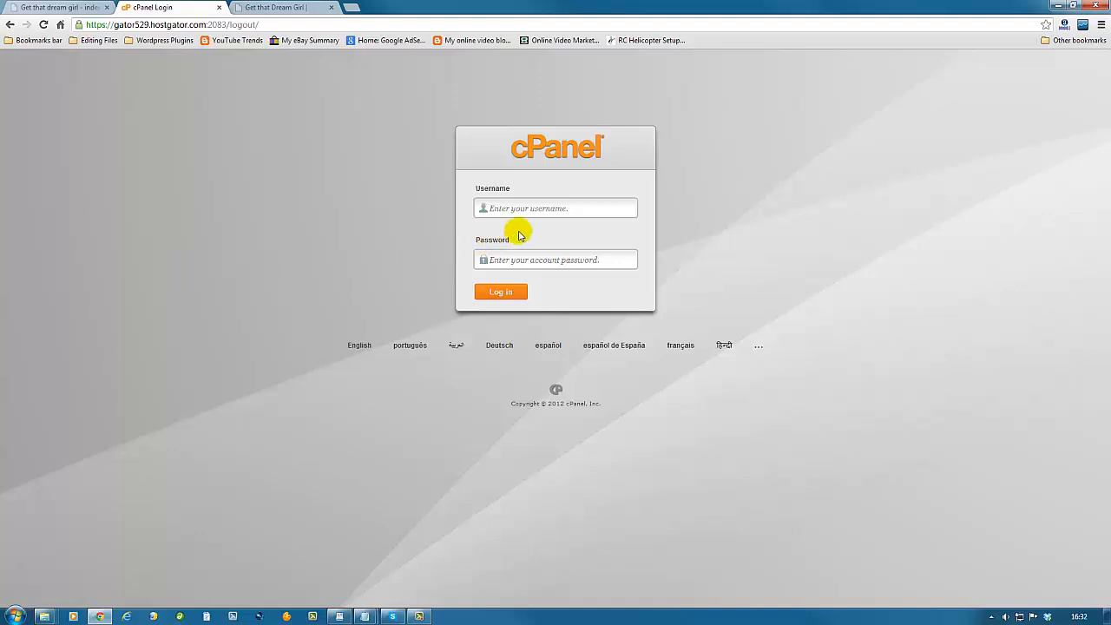
{"action": "mouse_move", "coordinate": [490, 165]}
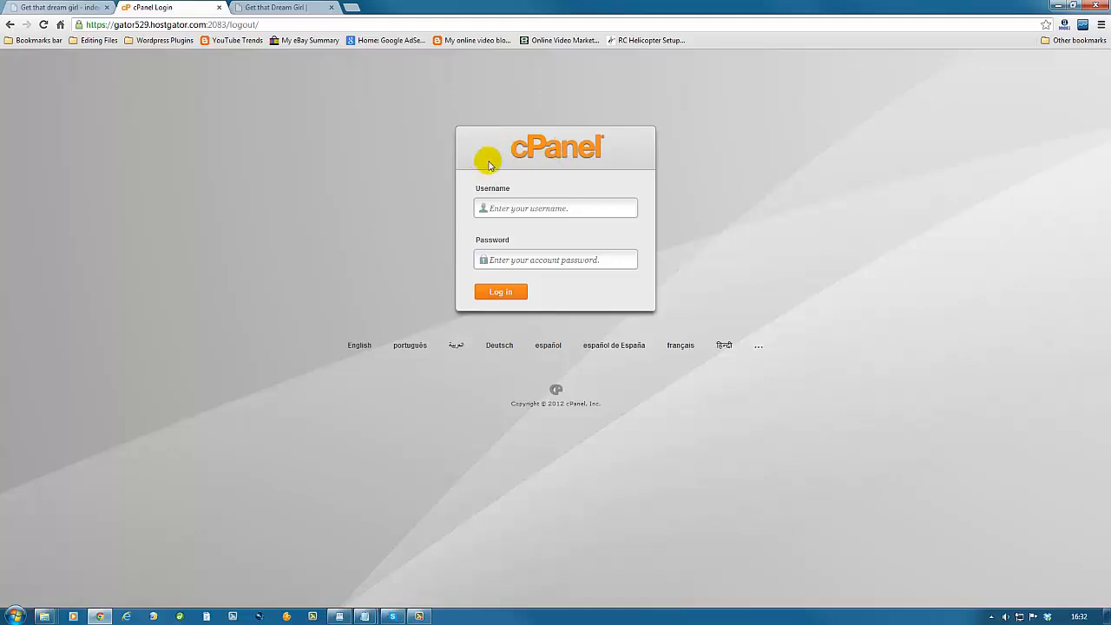
{"action": "mouse_move", "coordinate": [554, 158]}
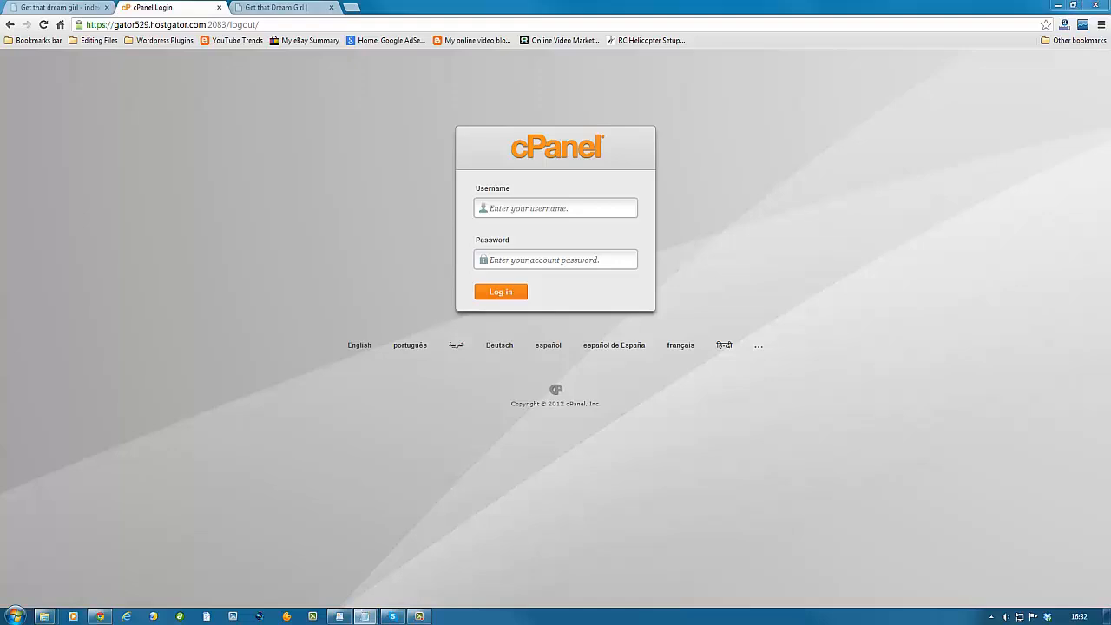
Log in to the HostGator cPanel account with the saved username and password
{"action": "right_click", "coordinate": [556, 208]}
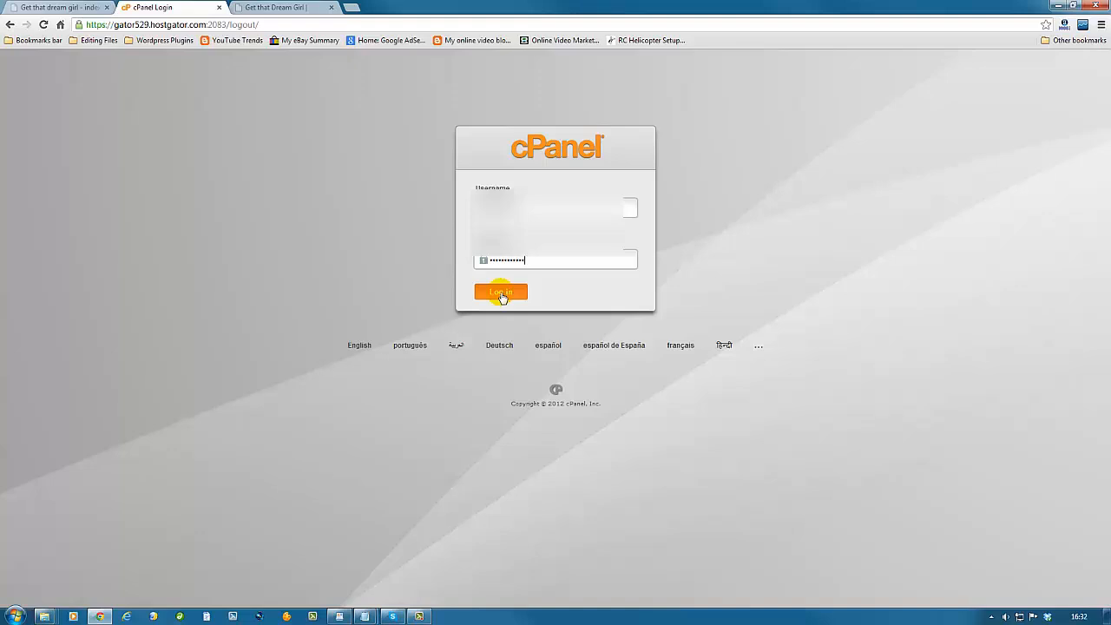
{"action": "left_click", "coordinate": [500, 291]}
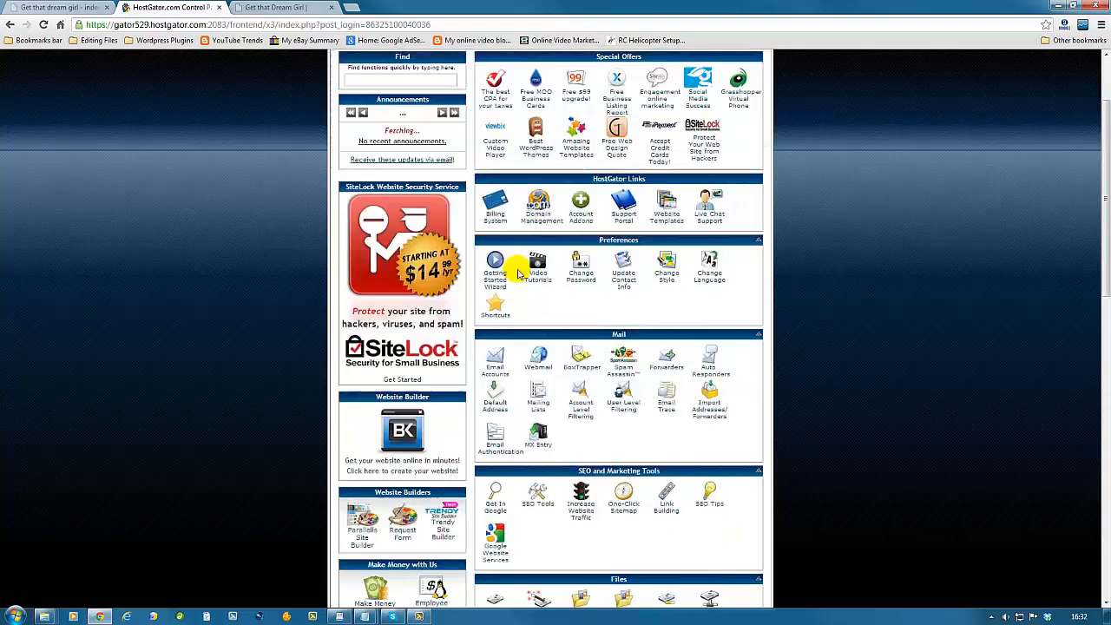
Launch File Manager at the Document Root of getthatdreamgirl.com
{"action": "scroll", "scroll_direction": "down", "scroll_amount": 3}
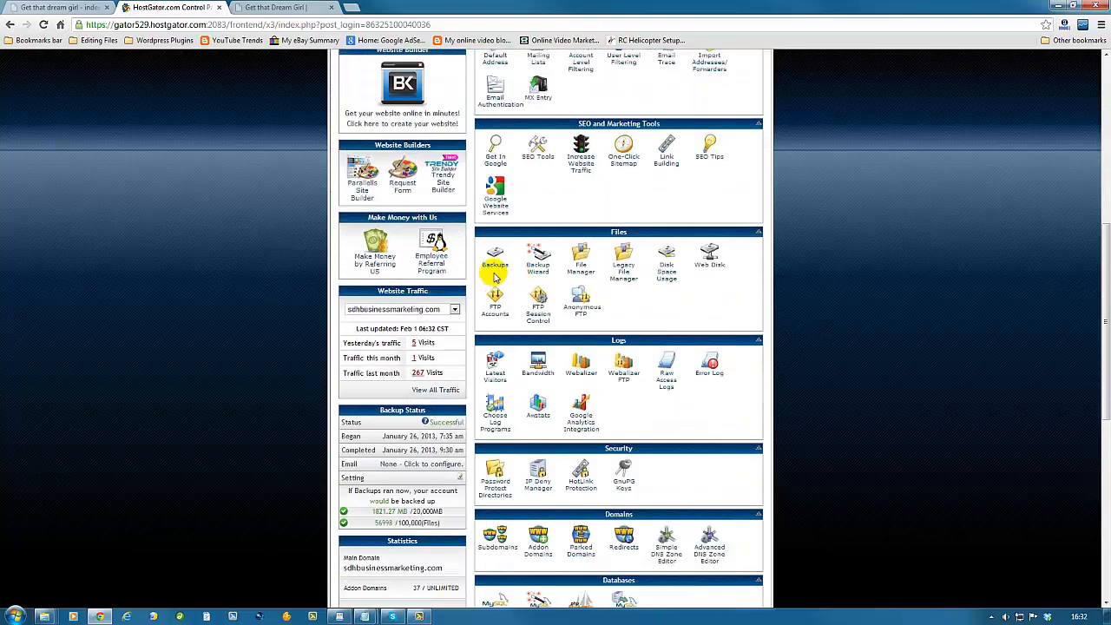
{"action": "left_click", "coordinate": [580, 257]}
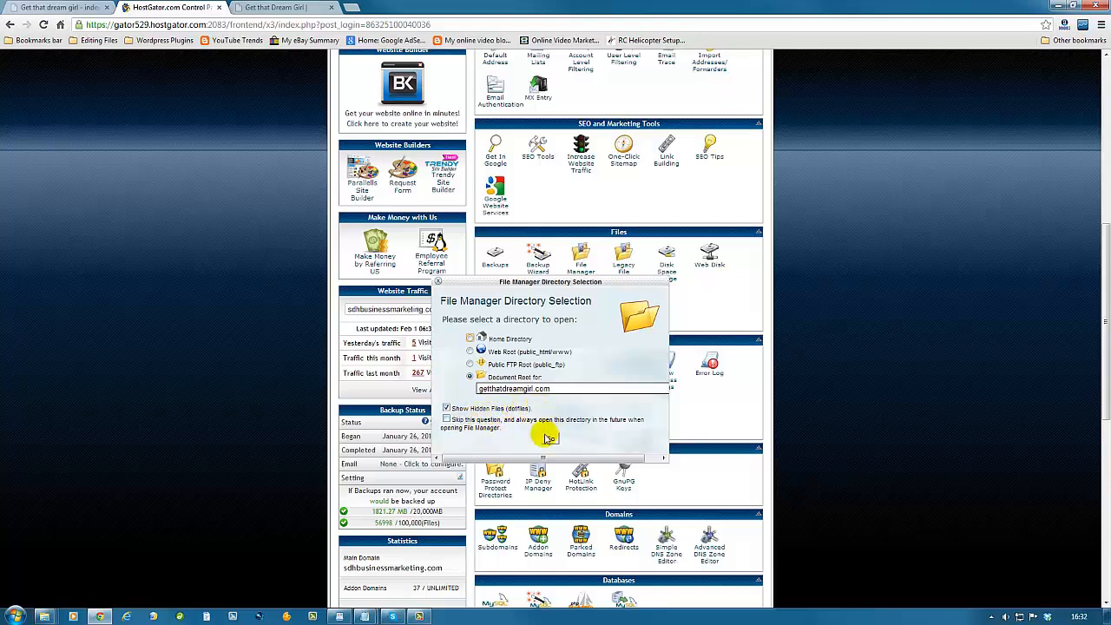
{"action": "left_click", "coordinate": [547, 437]}
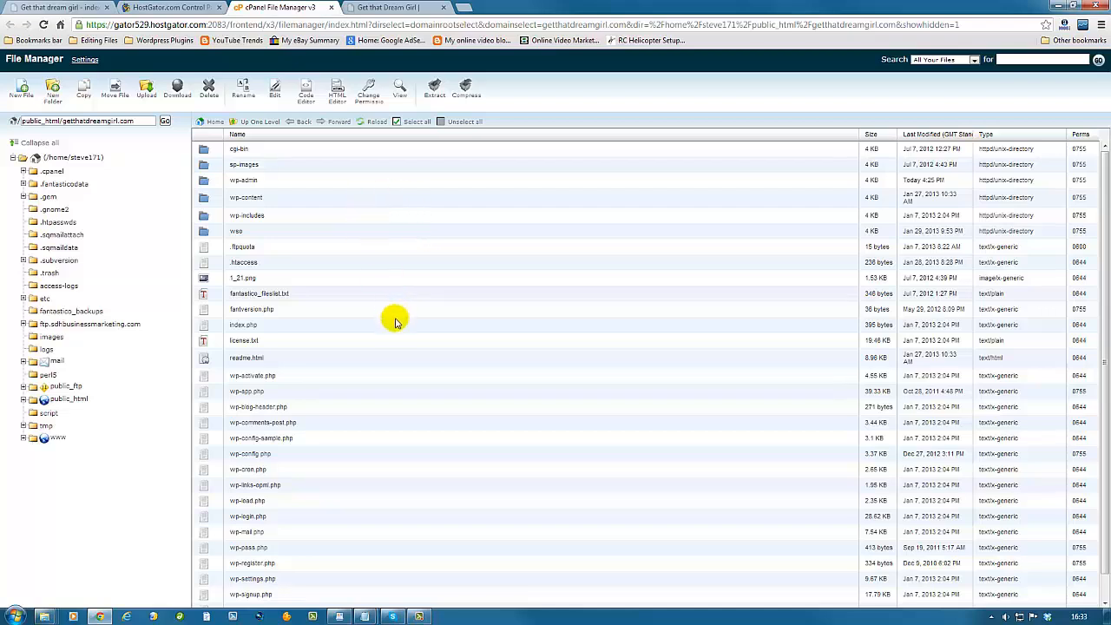
{"action": "mouse_move", "coordinate": [379, 332]}
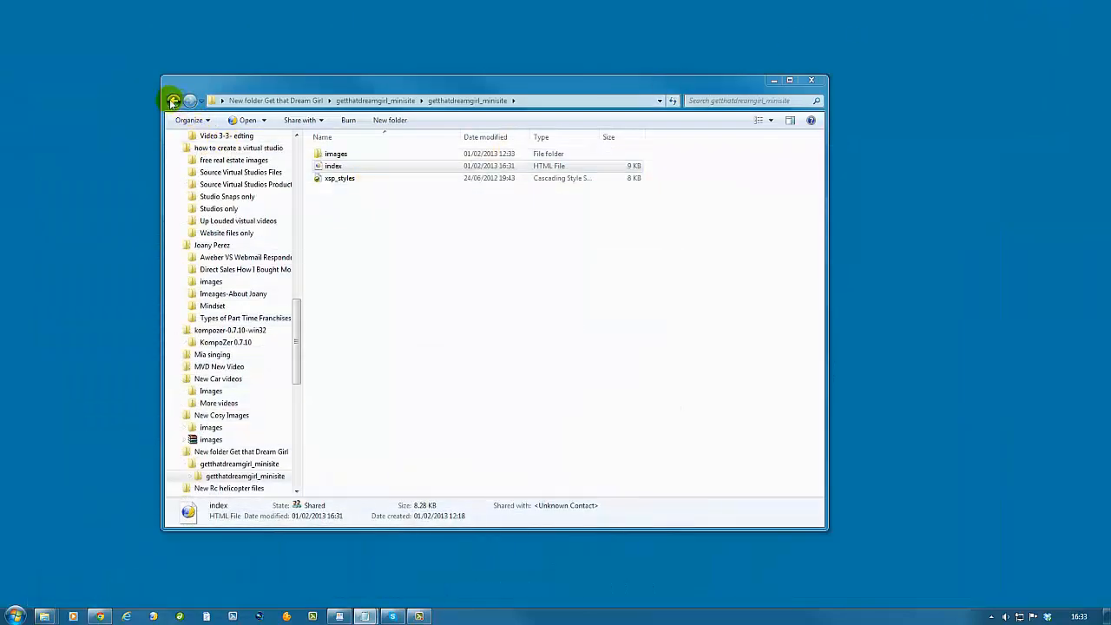
Archive the getthatdreamgirl_minisite folder as a WinRAR ZIP beside it
{"action": "left_click", "coordinate": [174, 101]}
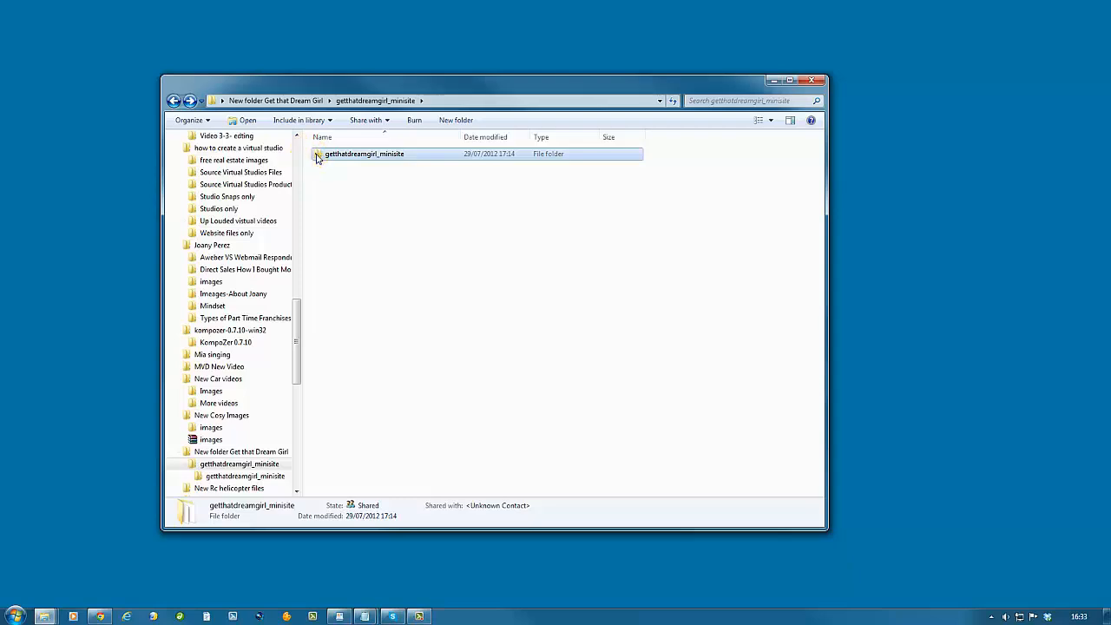
{"action": "right_click", "coordinate": [365, 153]}
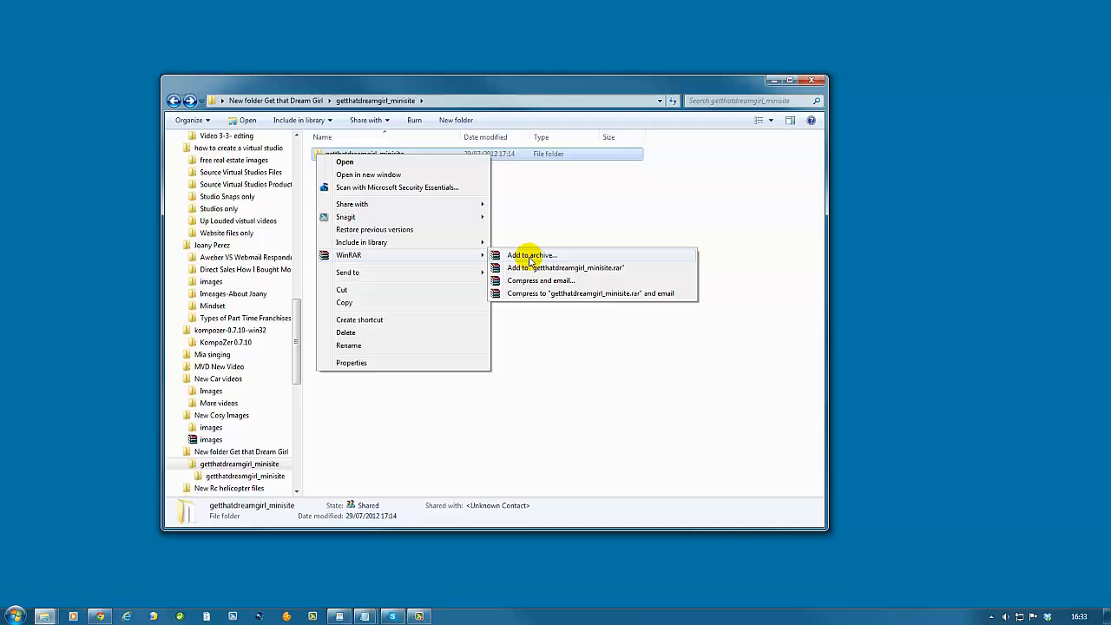
{"action": "left_click", "coordinate": [531, 254]}
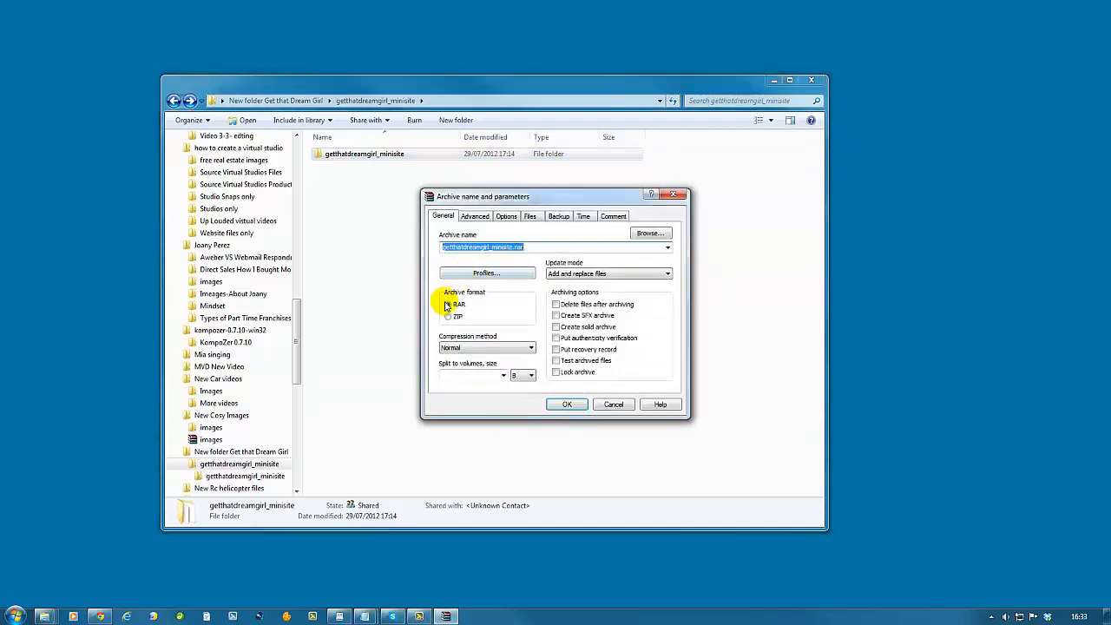
{"action": "left_click", "coordinate": [448, 316]}
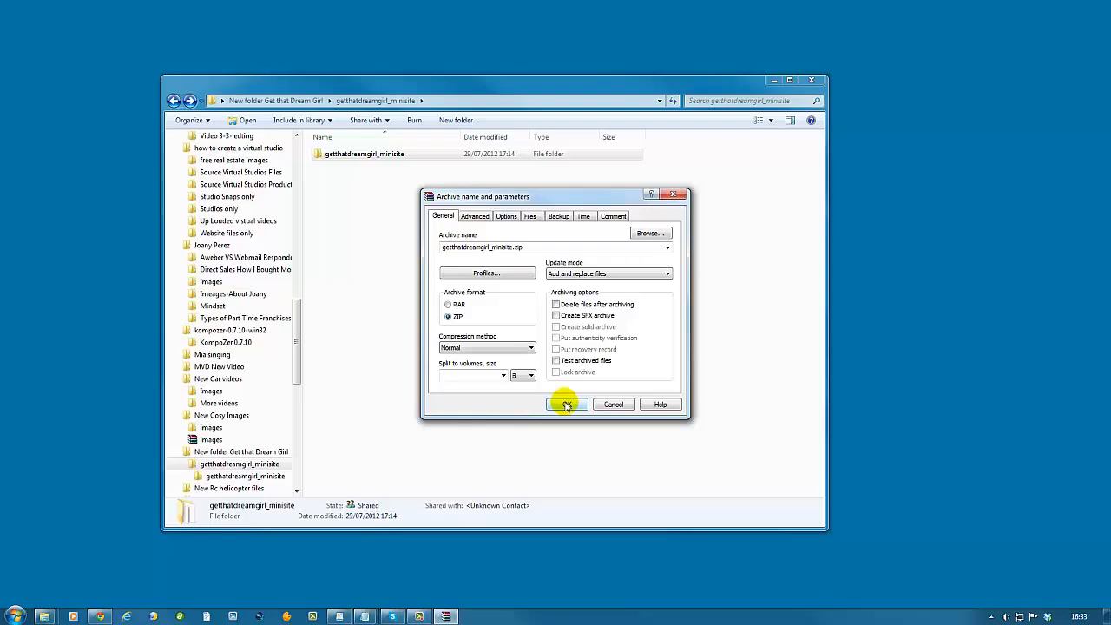
{"action": "left_click", "coordinate": [566, 403]}
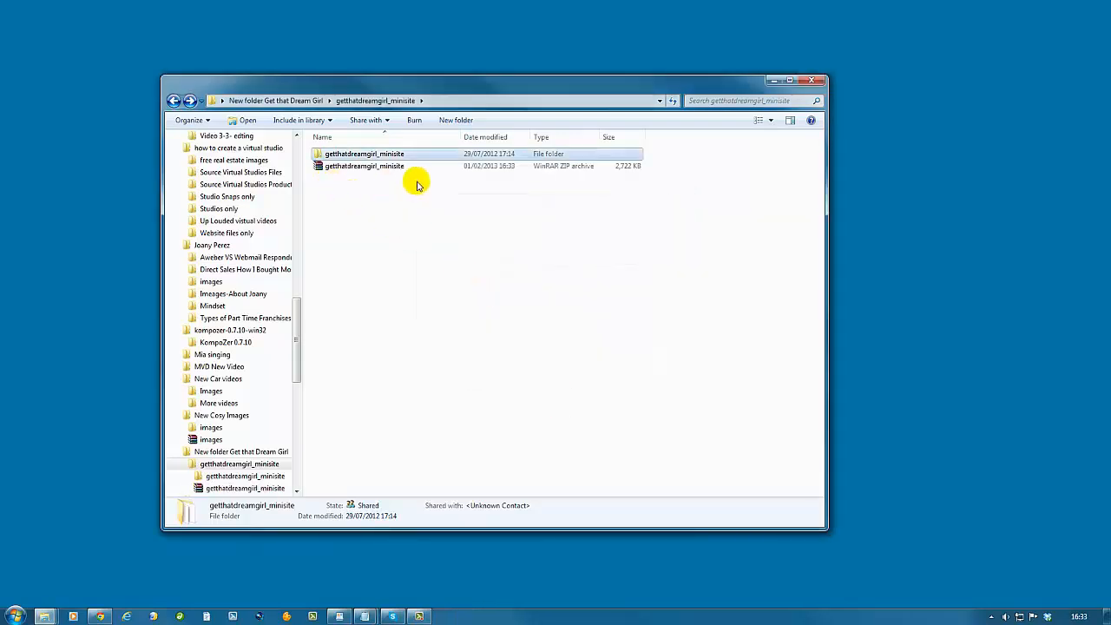
{"action": "mouse_move", "coordinate": [353, 205]}
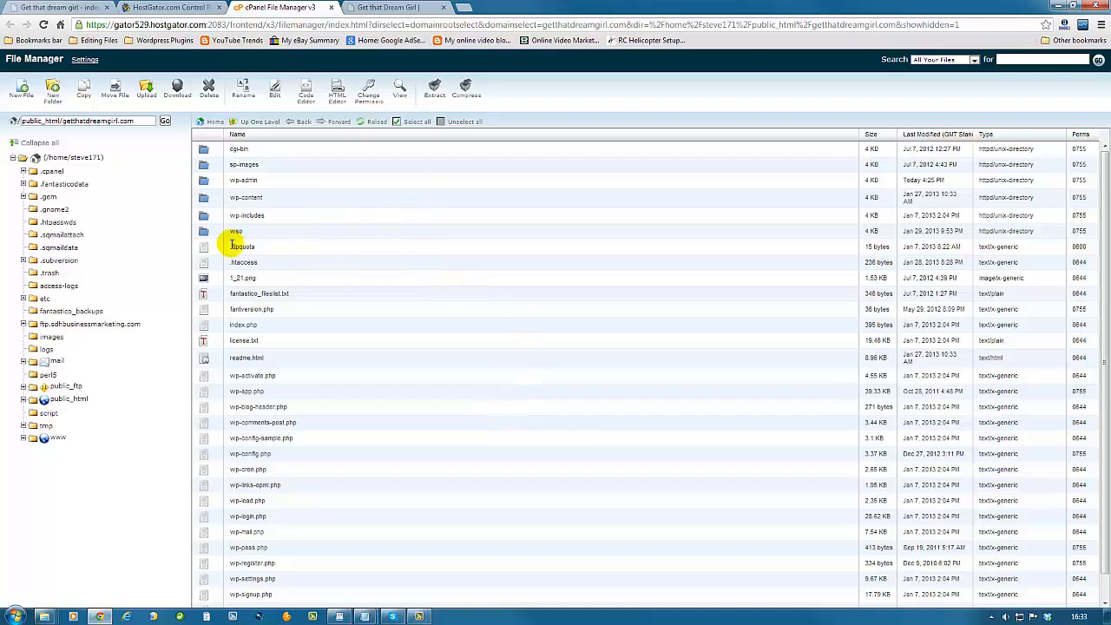
{"action": "mouse_move", "coordinate": [375, 277]}
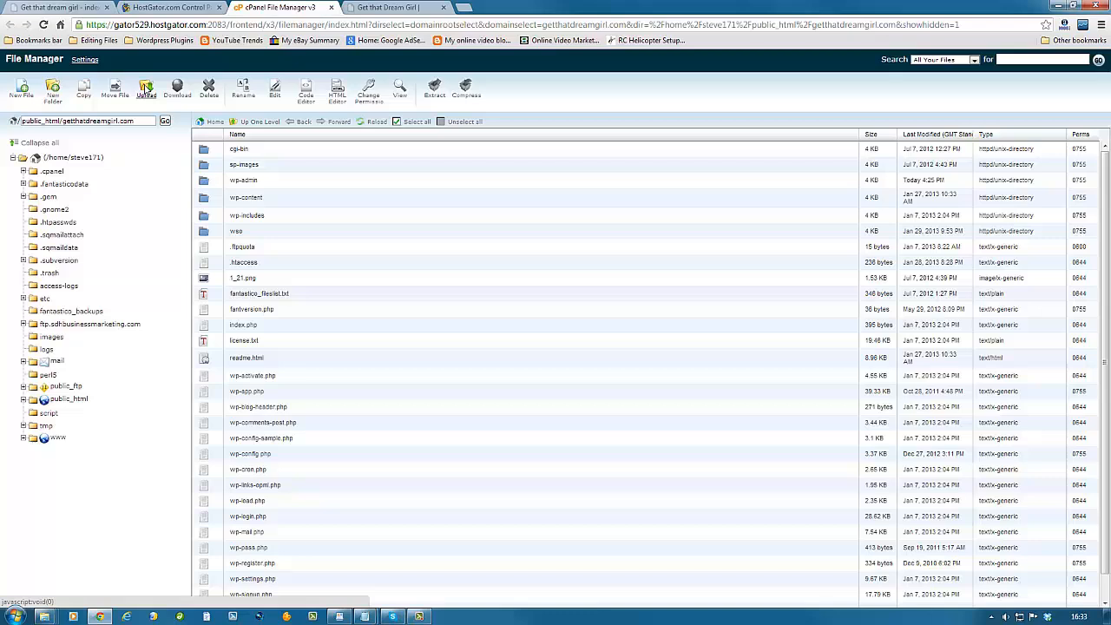
Upload getthatdreamgirl_minisite.zip from the desktop project folder into the domain's web folder
{"action": "left_click", "coordinate": [146, 90]}
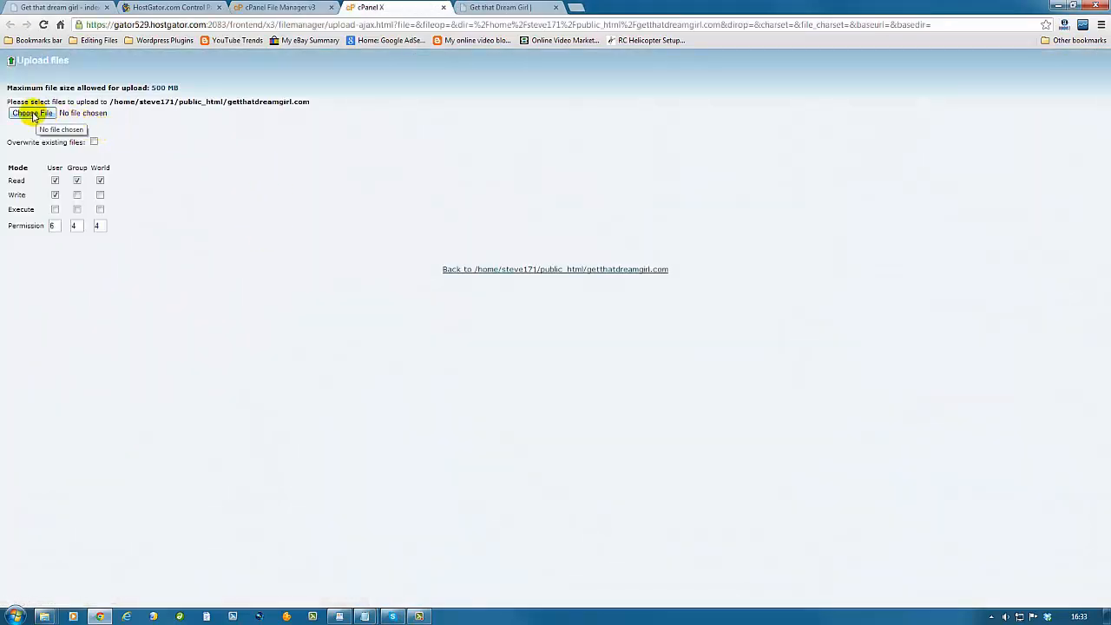
{"action": "left_click", "coordinate": [32, 115]}
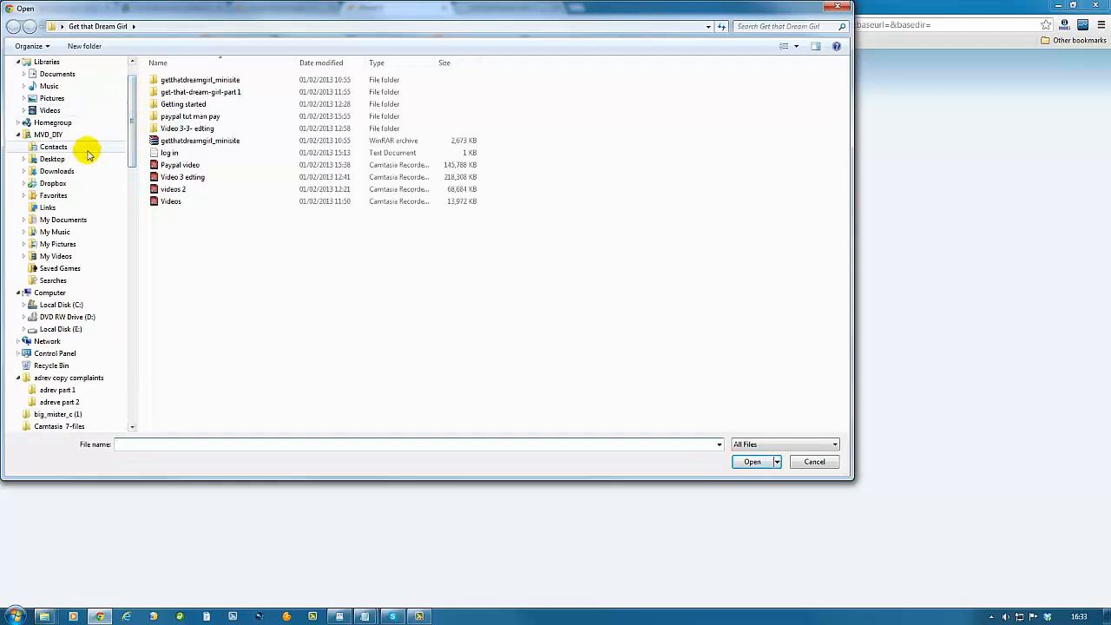
{"action": "left_click", "coordinate": [52, 160]}
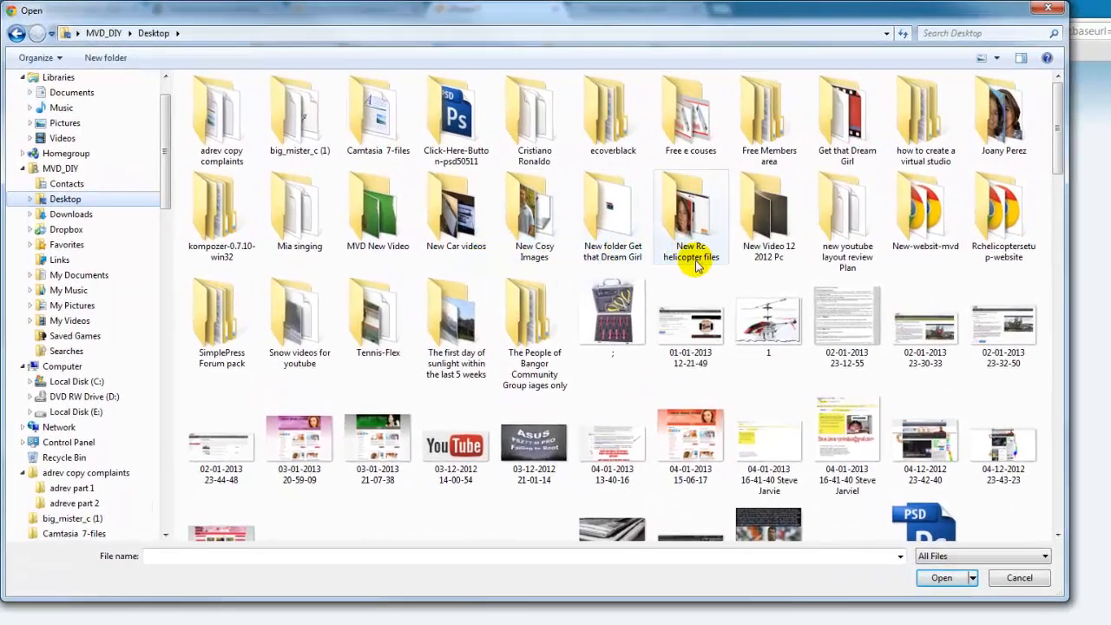
{"action": "double_click", "coordinate": [691, 209]}
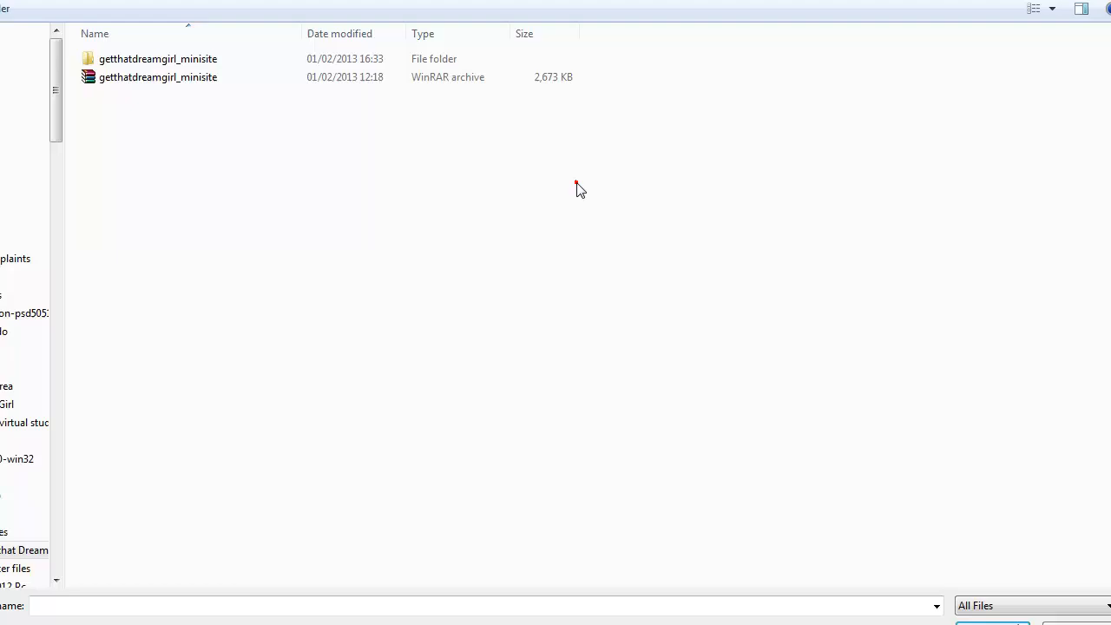
{"action": "left_click", "coordinate": [156, 76]}
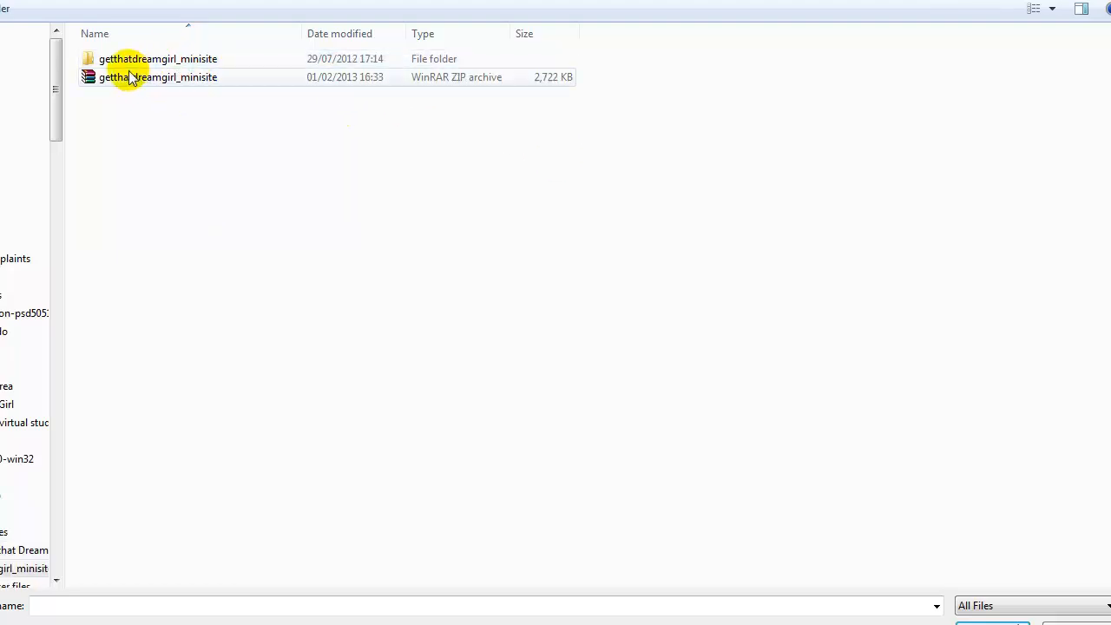
{"action": "double_click", "coordinate": [158, 59]}
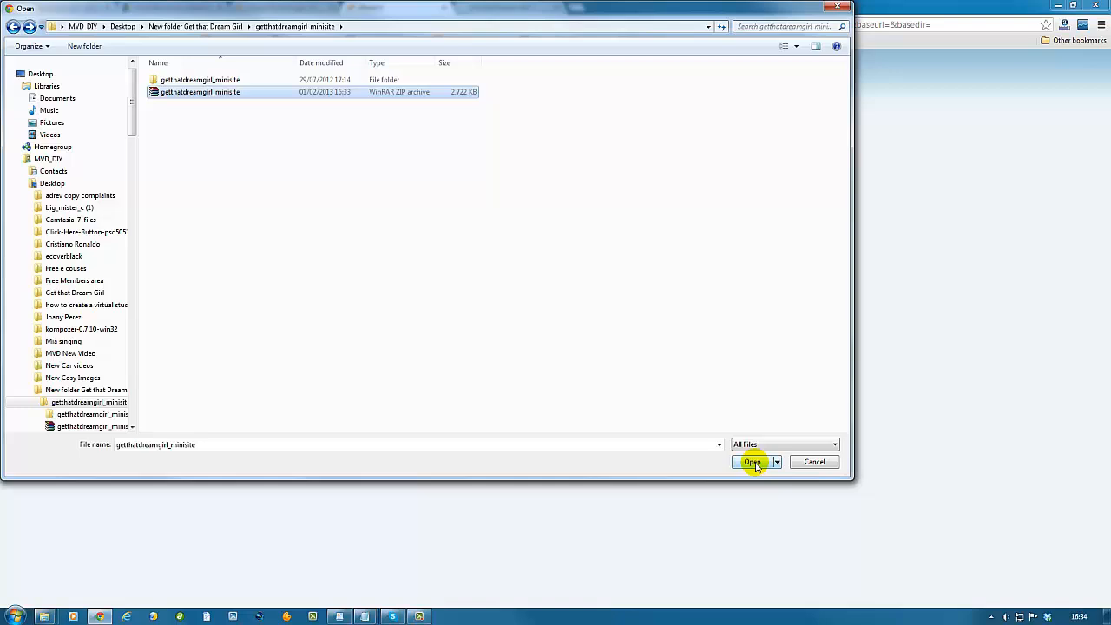
{"action": "left_click", "coordinate": [752, 461]}
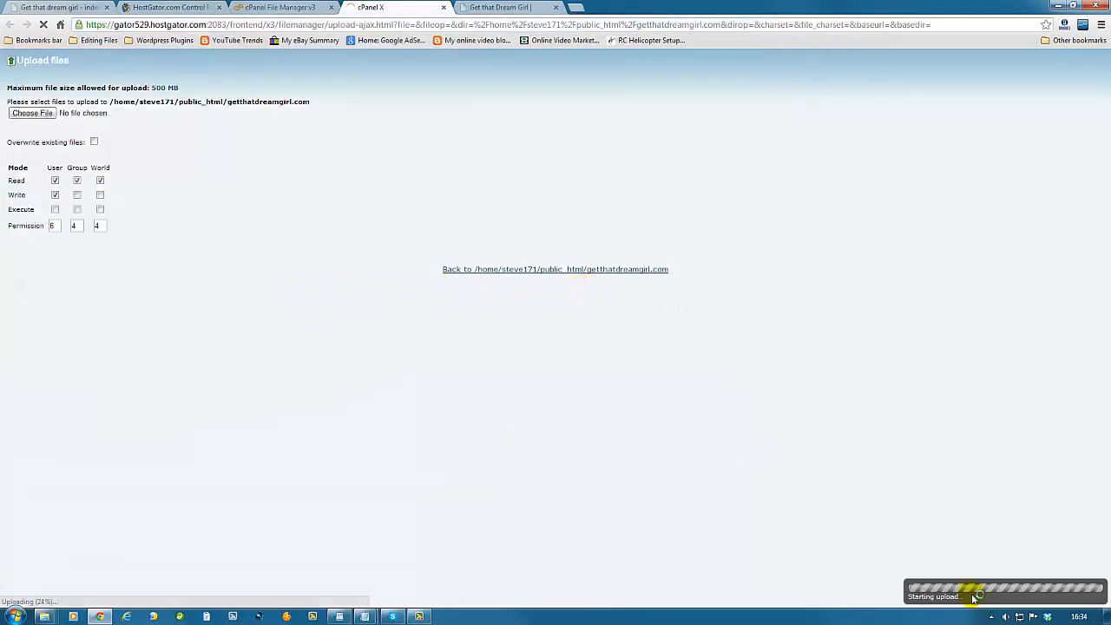
{"action": "mouse_move", "coordinate": [538, 483]}
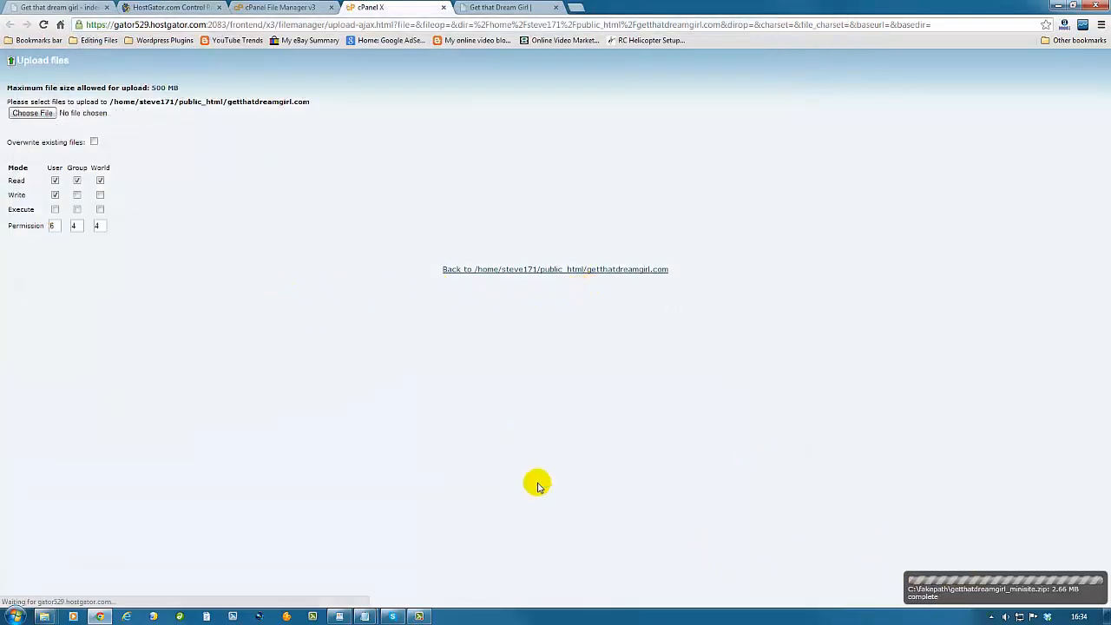
{"action": "mouse_move", "coordinate": [888, 590]}
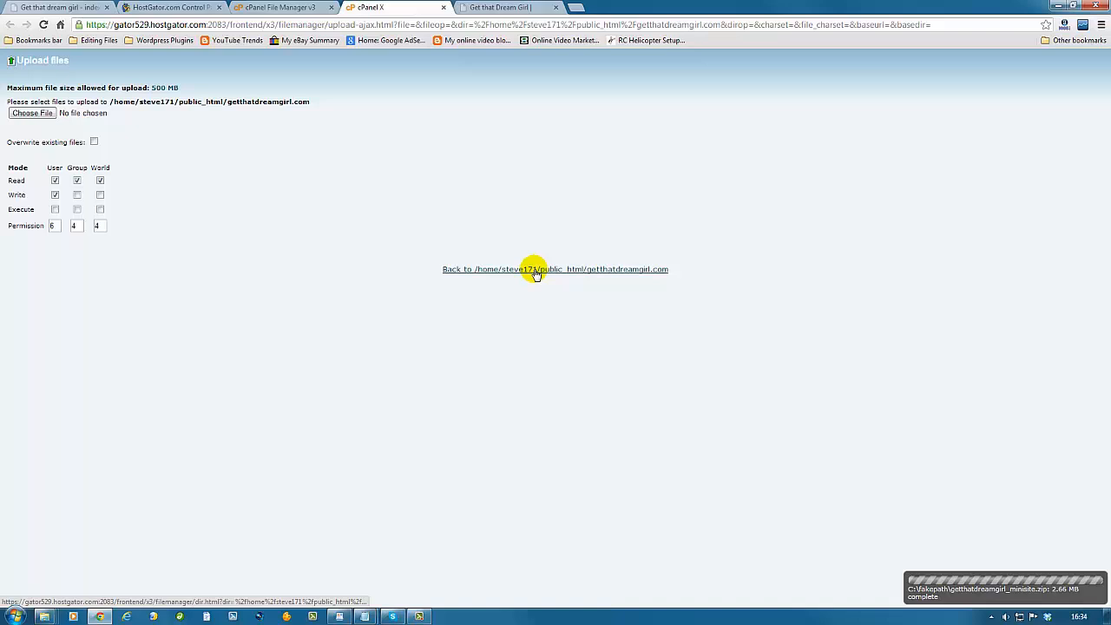
Go back to the public_html/getthatdreamgirl.com folder listing after the upload
{"action": "left_click", "coordinate": [555, 269]}
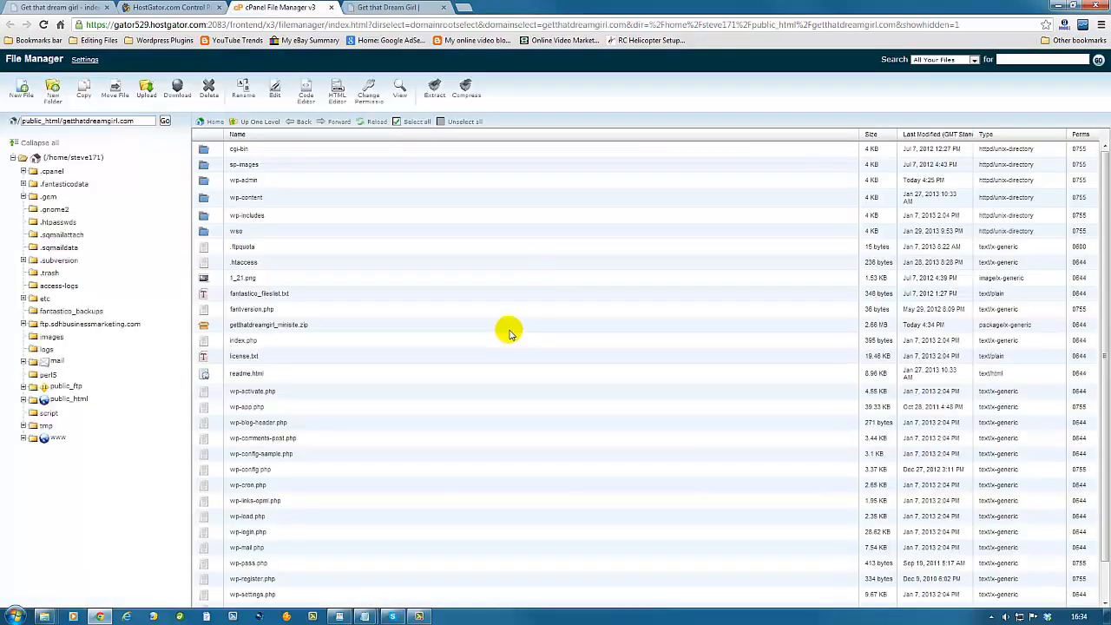
Extract getthatdreamgirl_minisite.zip into the getthatdreamgirl.com folder
{"action": "left_click", "coordinate": [268, 324]}
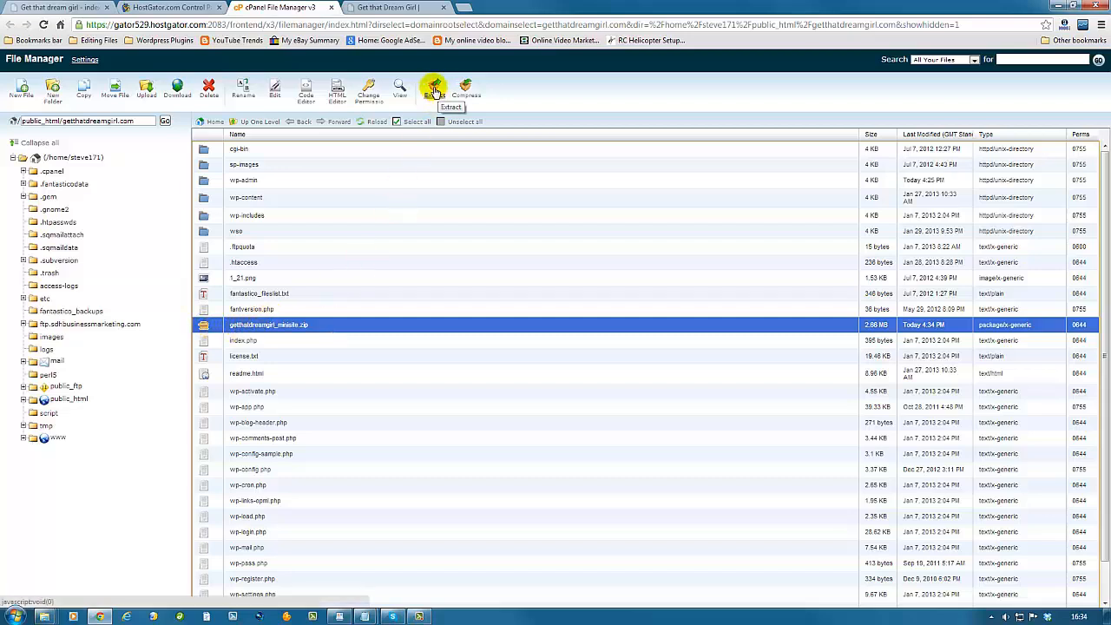
{"action": "left_click", "coordinate": [434, 91]}
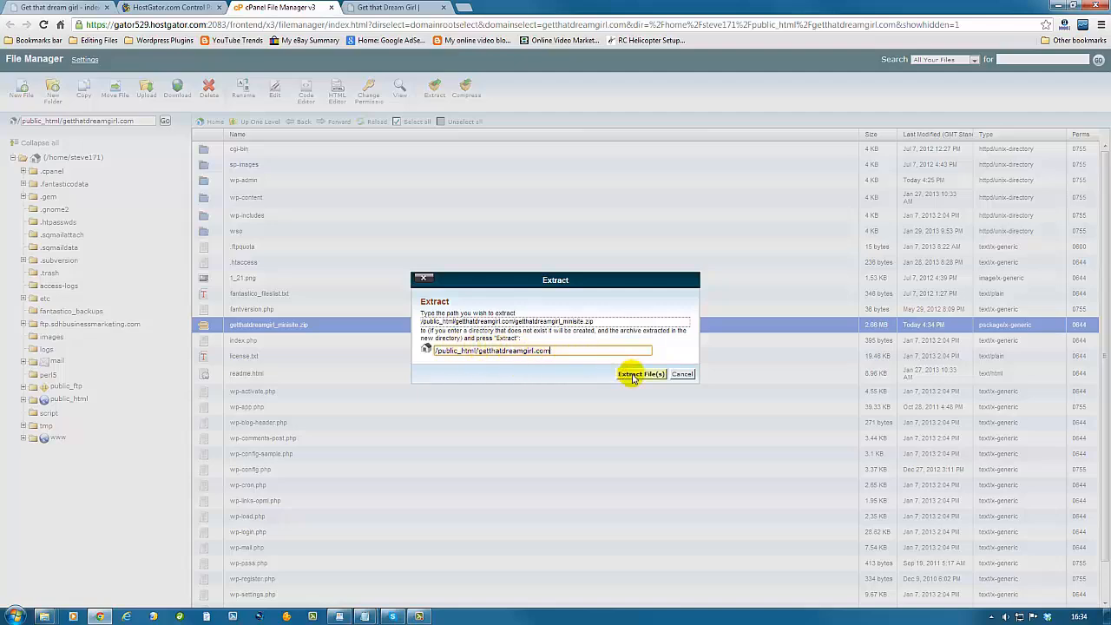
{"action": "left_click", "coordinate": [641, 375]}
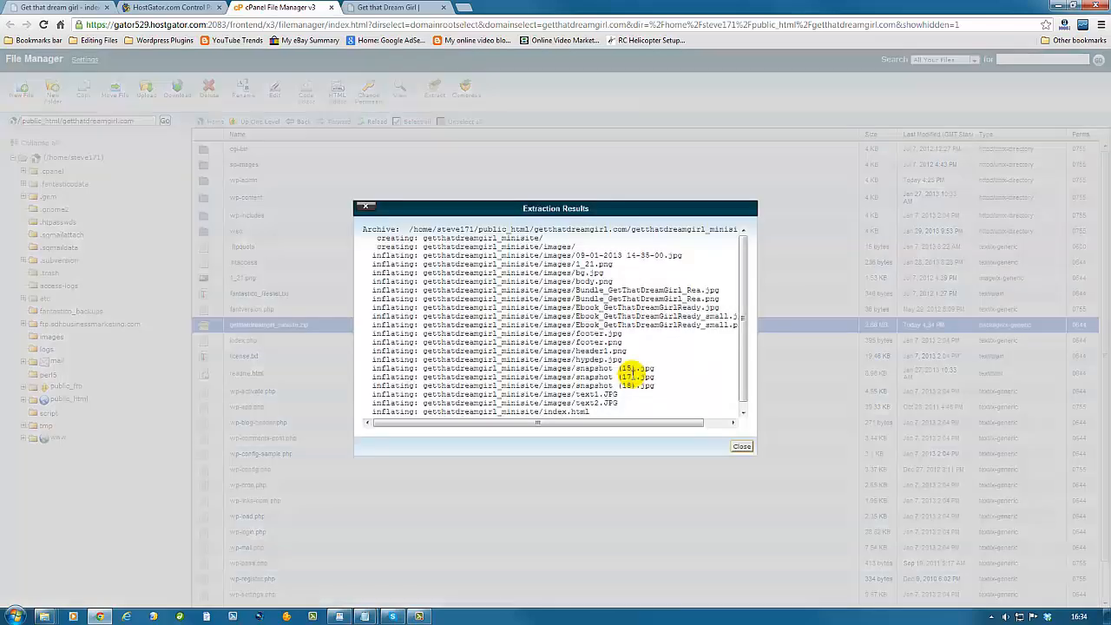
{"action": "left_click", "coordinate": [739, 444]}
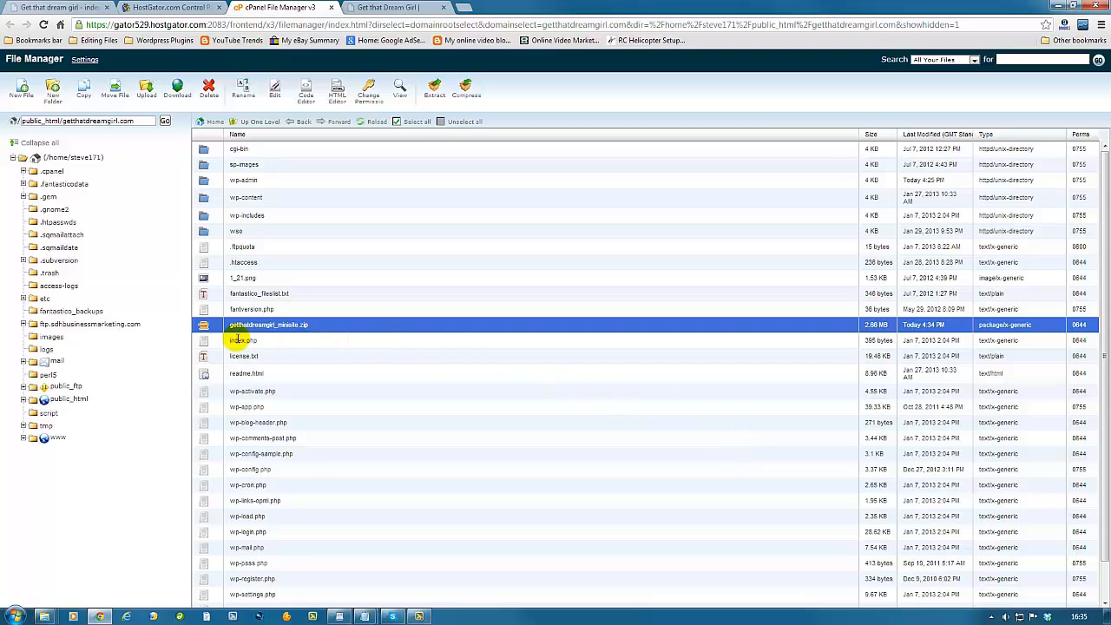
Delete getthatdreamgirl_minisite.zip from the domain folder
{"action": "right_click", "coordinate": [269, 325]}
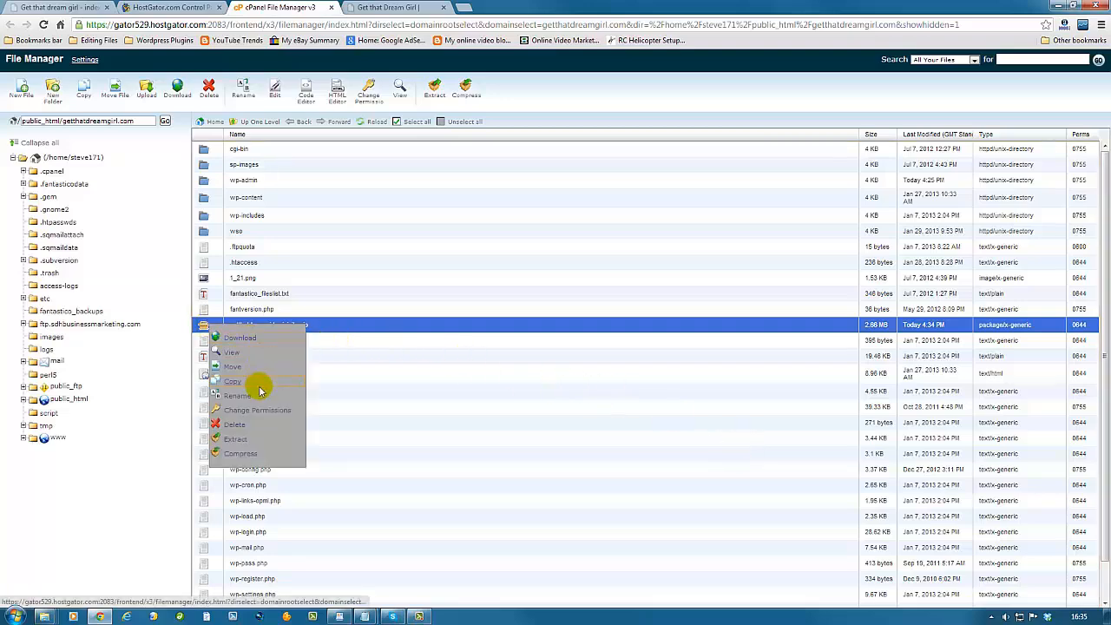
{"action": "left_click", "coordinate": [234, 424]}
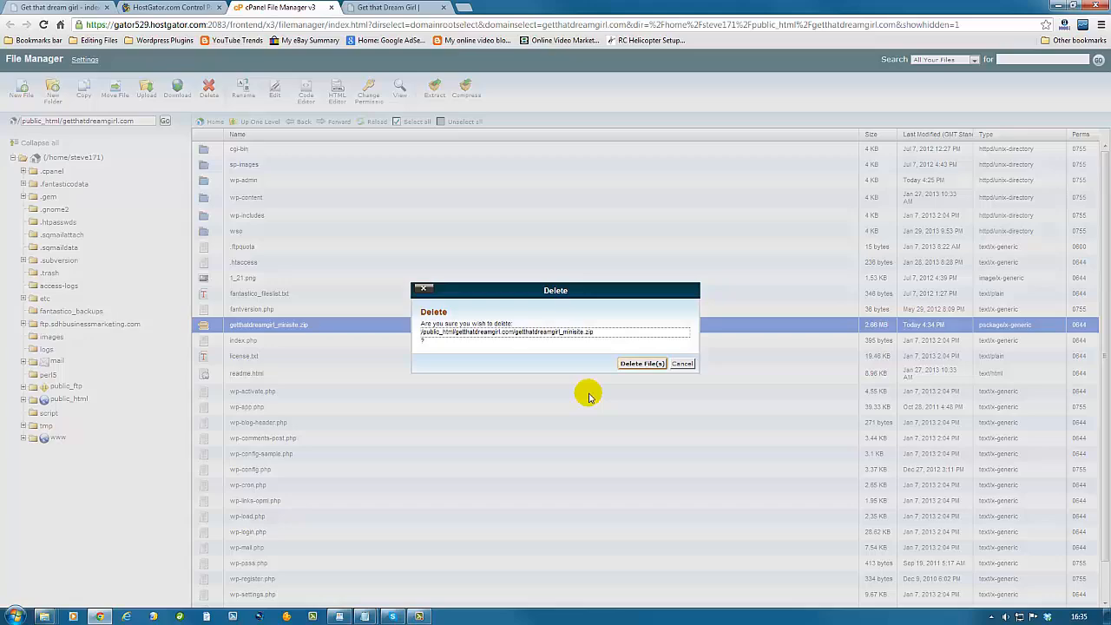
{"action": "left_click", "coordinate": [642, 363]}
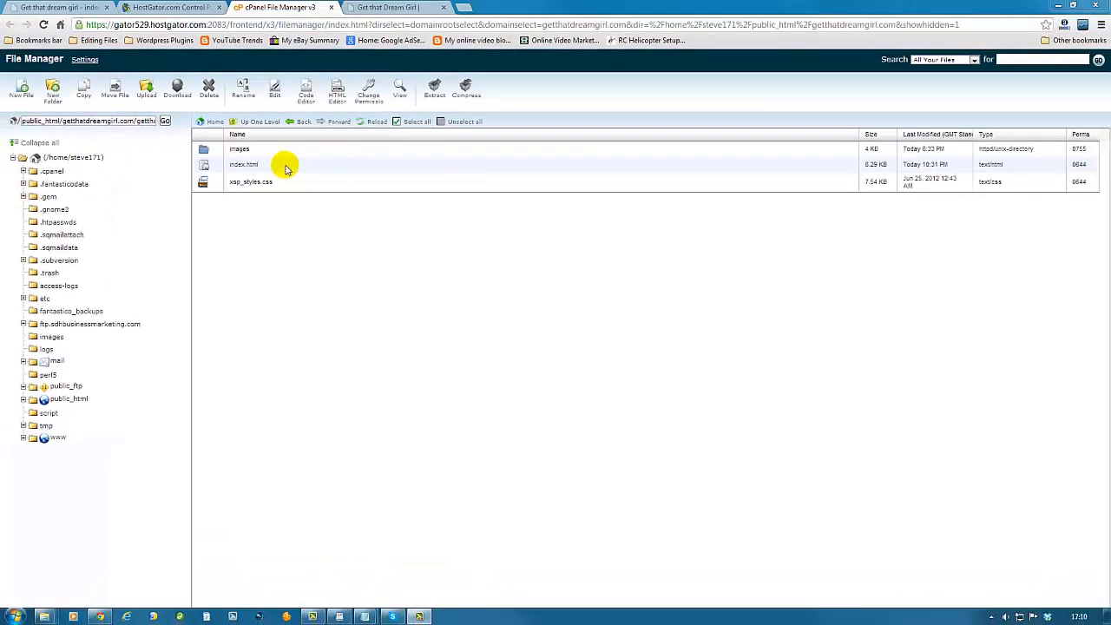
{"action": "mouse_move", "coordinate": [274, 150]}
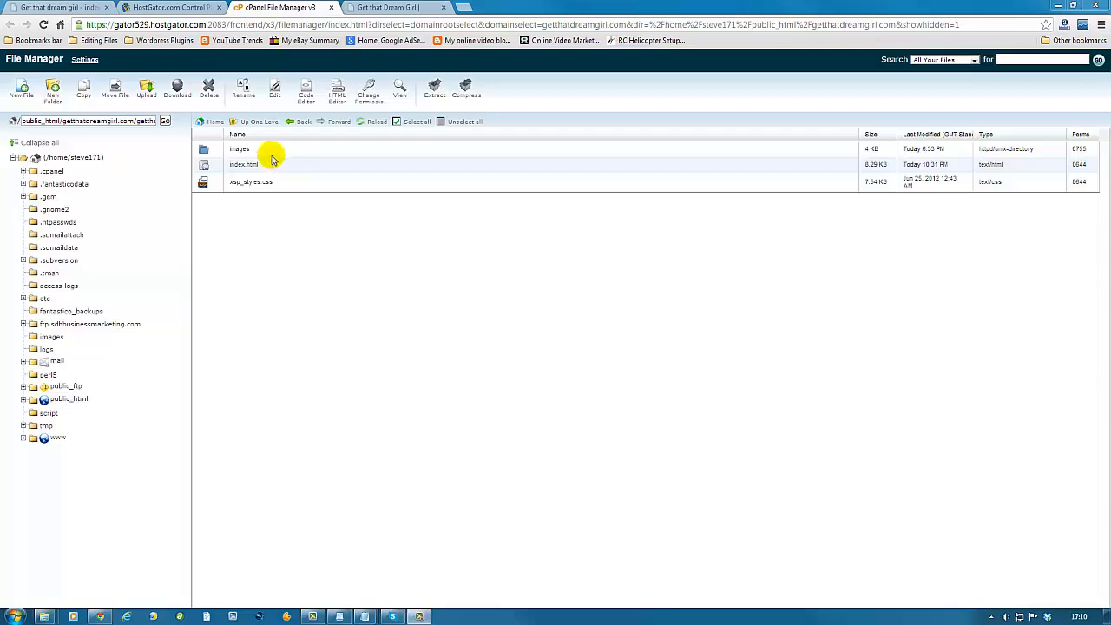
{"action": "mouse_move", "coordinate": [264, 149]}
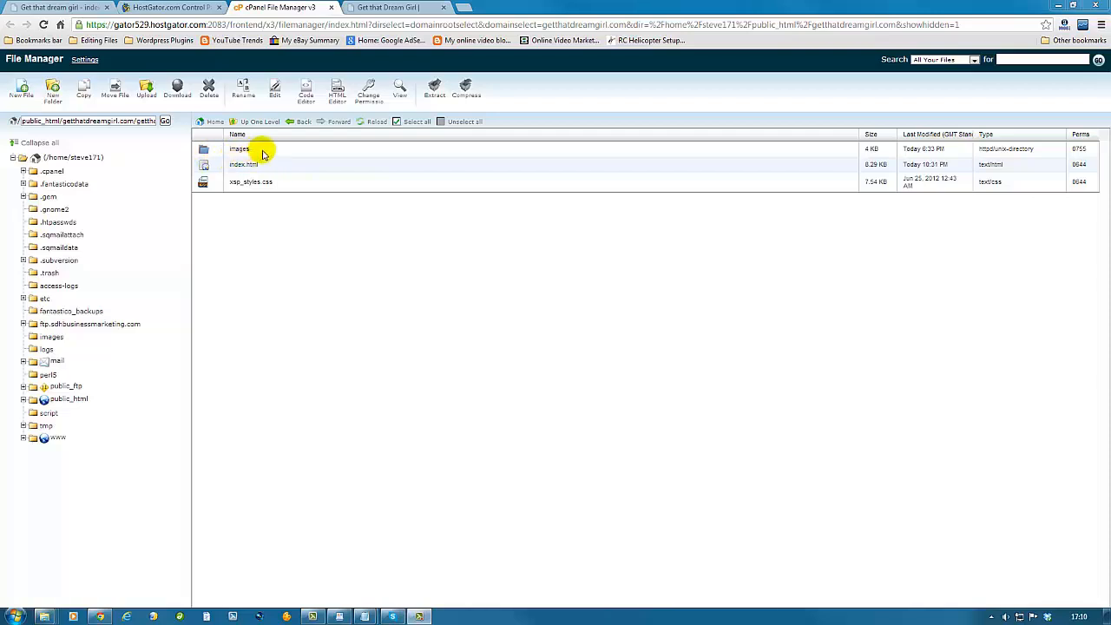
Move images, index.html and xsp_styles.css to /public_html/getthatdreamgirl.com via the Move dialog
{"action": "left_click", "coordinate": [240, 149]}
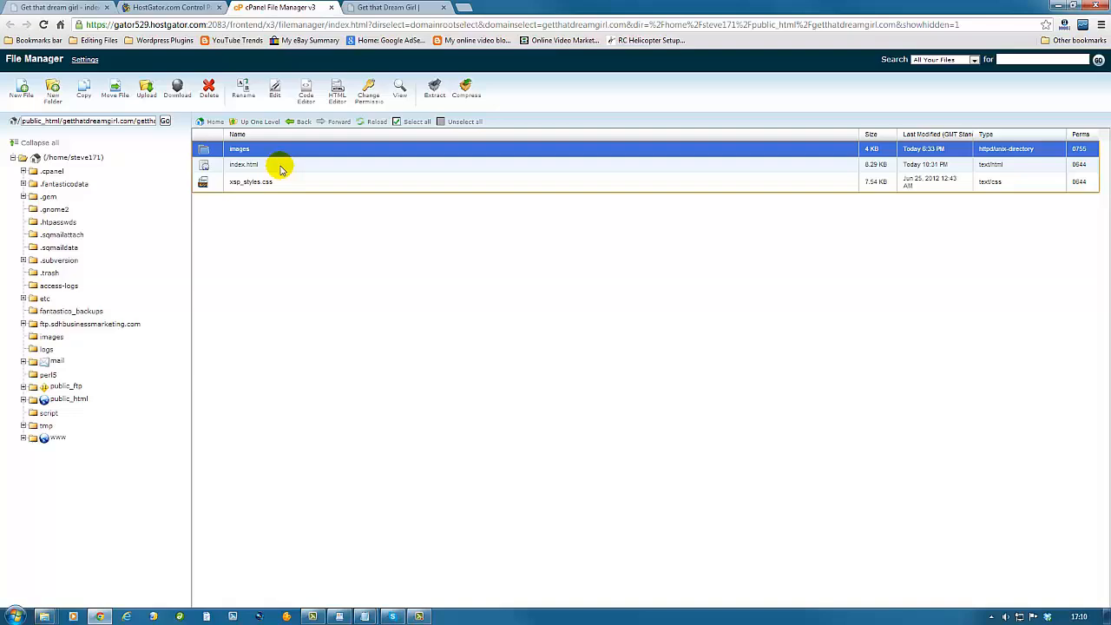
{"action": "left_click", "coordinate": [417, 122]}
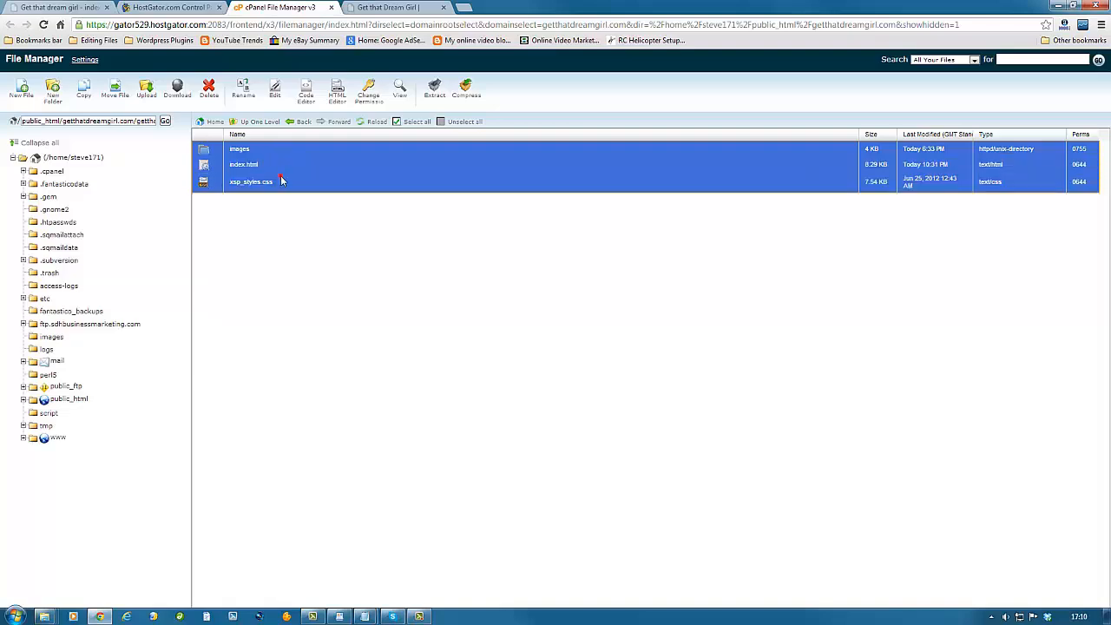
{"action": "right_click", "coordinate": [250, 180]}
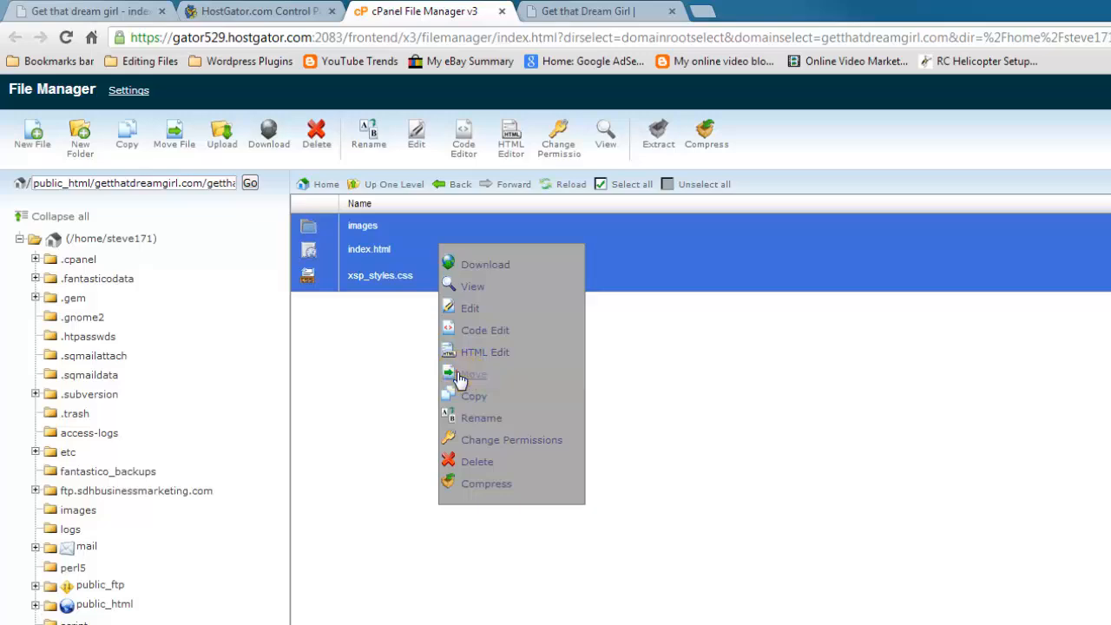
{"action": "left_click", "coordinate": [473, 375]}
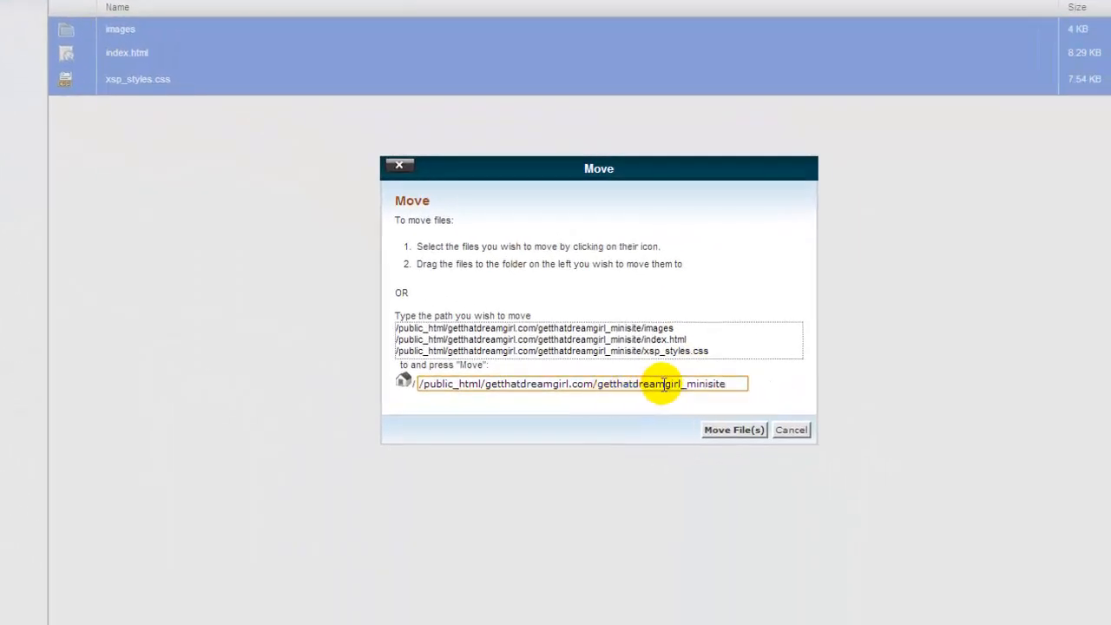
{"action": "double_click", "coordinate": [660, 383]}
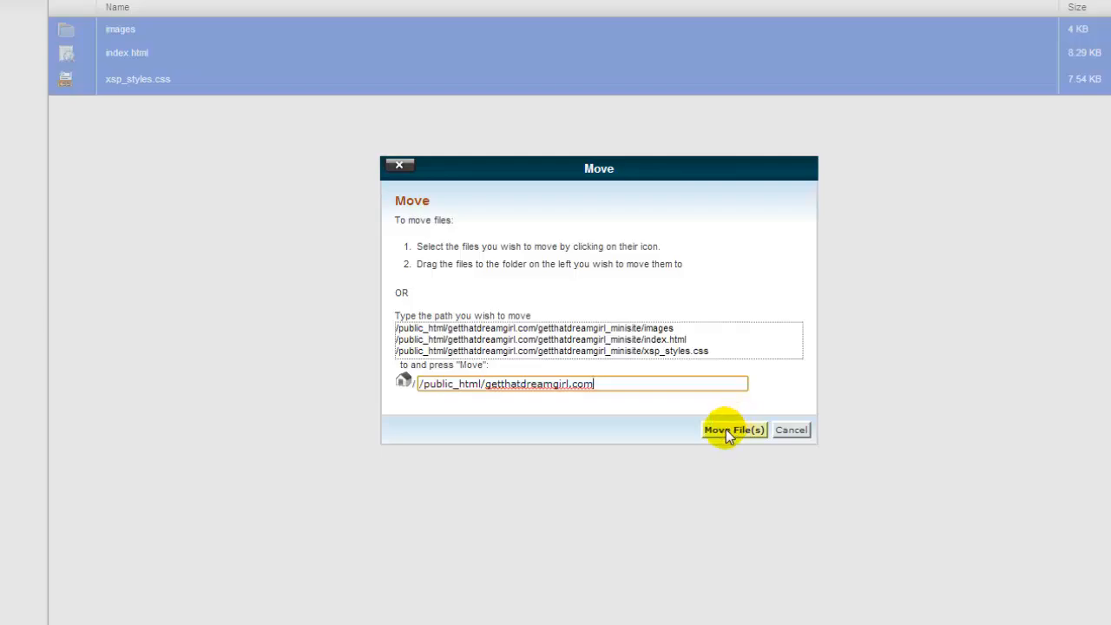
{"action": "left_click", "coordinate": [733, 430]}
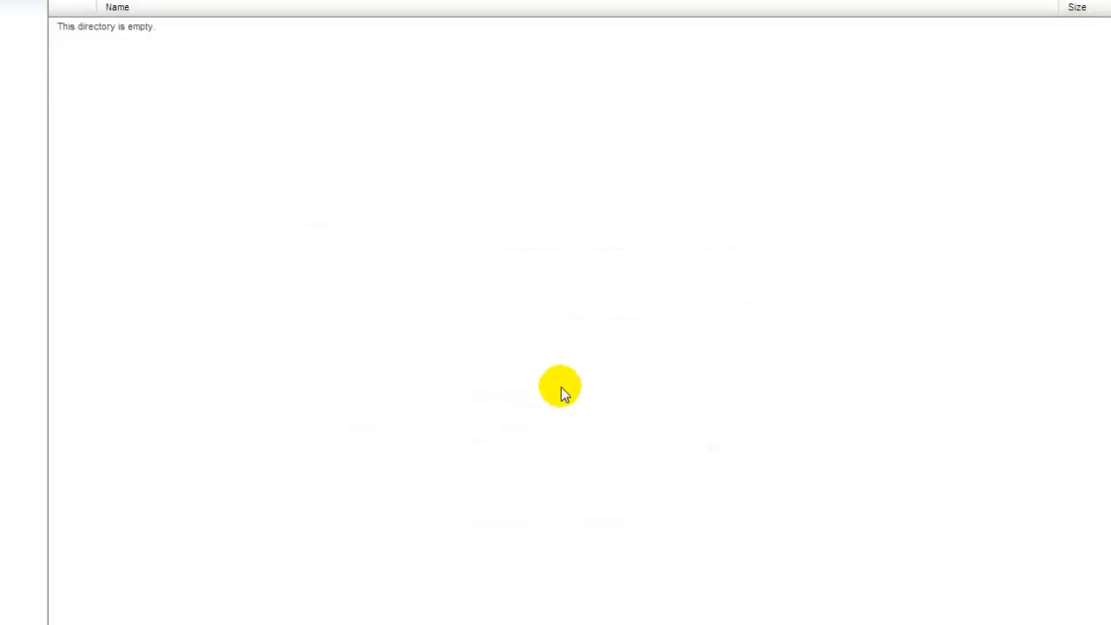
{"action": "mouse_move", "coordinate": [225, 224]}
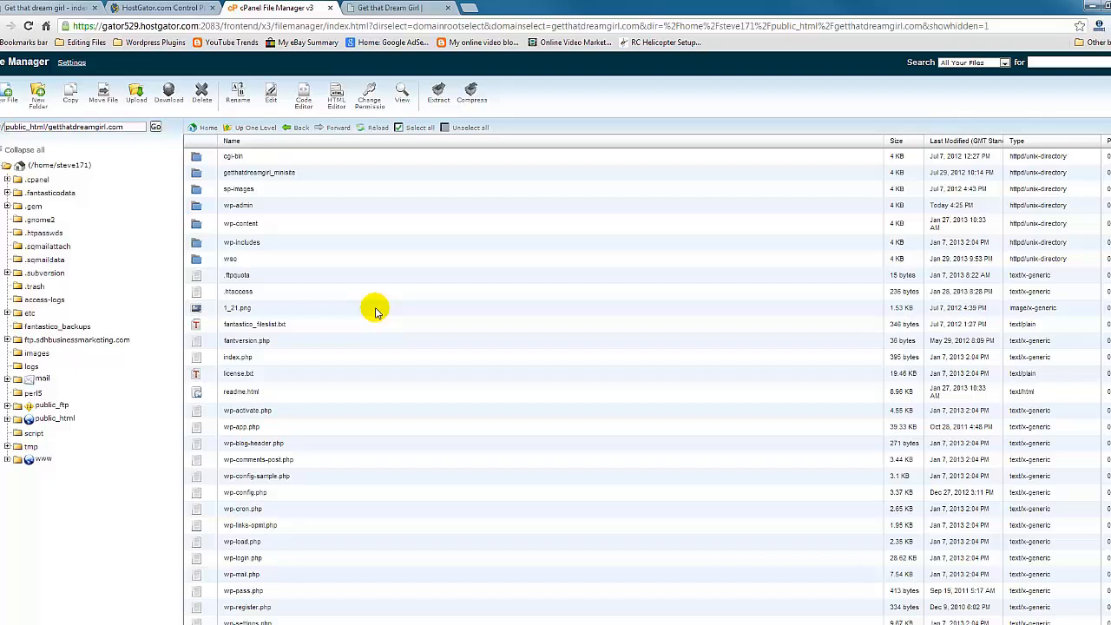
{"action": "mouse_move", "coordinate": [333, 156]}
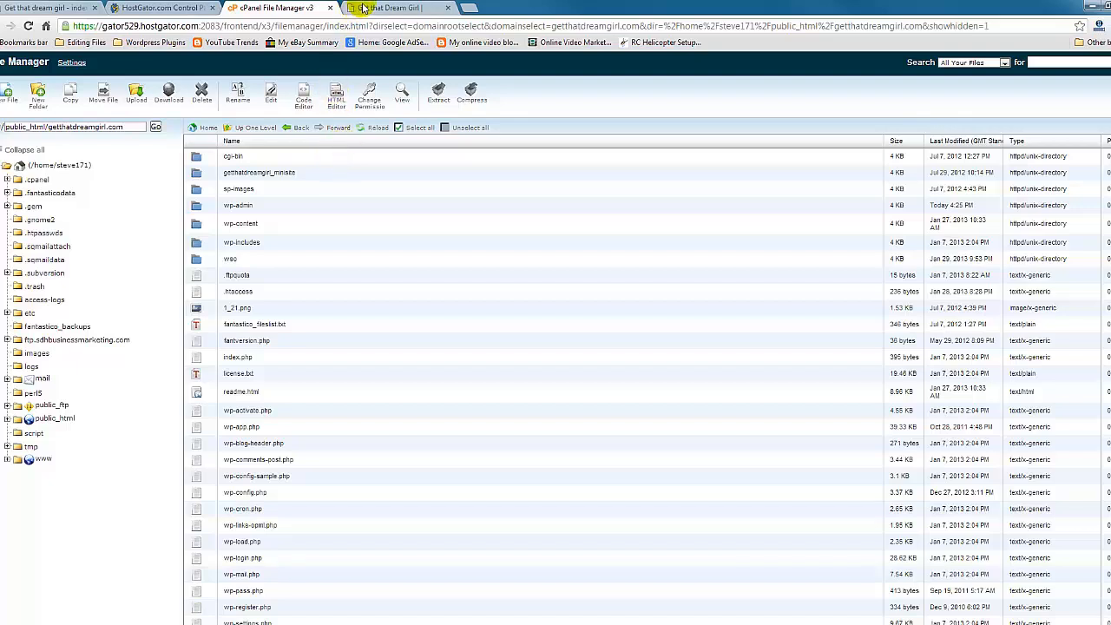
Switch to the Get That Dream Girl live-site browser tab
{"action": "left_click", "coordinate": [396, 7]}
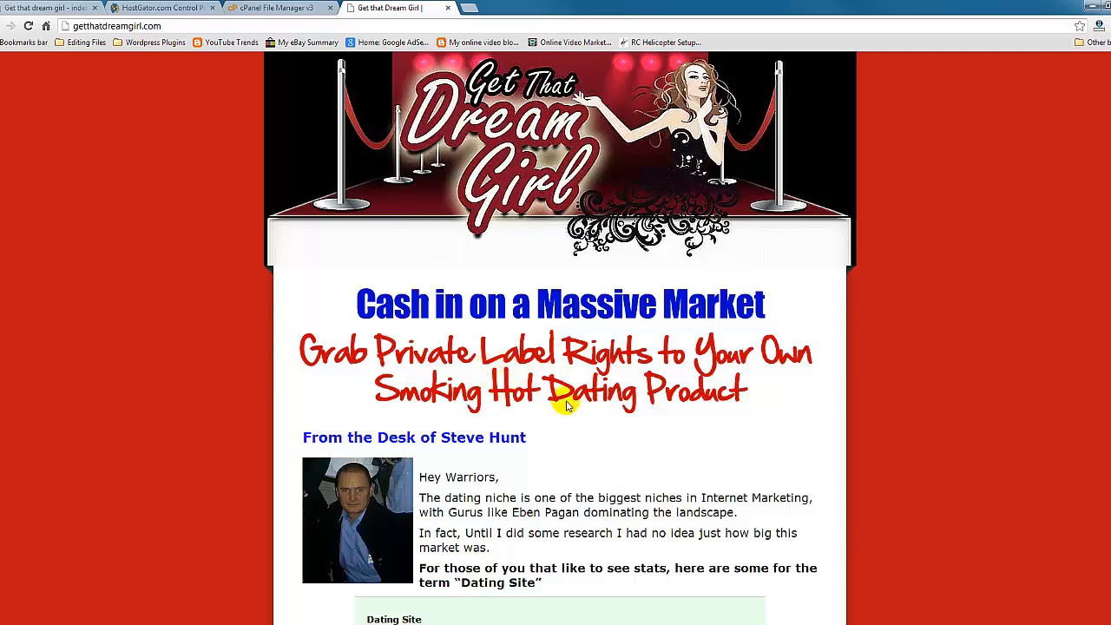
Scroll through the reloaded getthatdreamgirl.com sales letter to confirm the new page is live
{"action": "scroll", "scroll_direction": "down", "scroll_amount": 3}
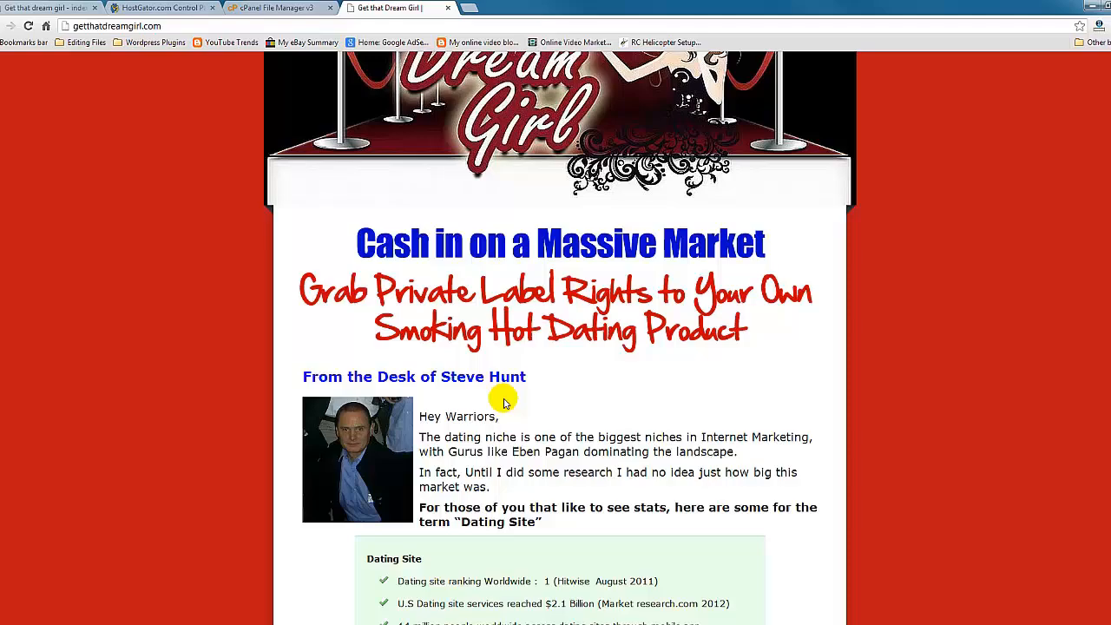
{"action": "scroll", "scroll_direction": "down", "scroll_amount": 3}
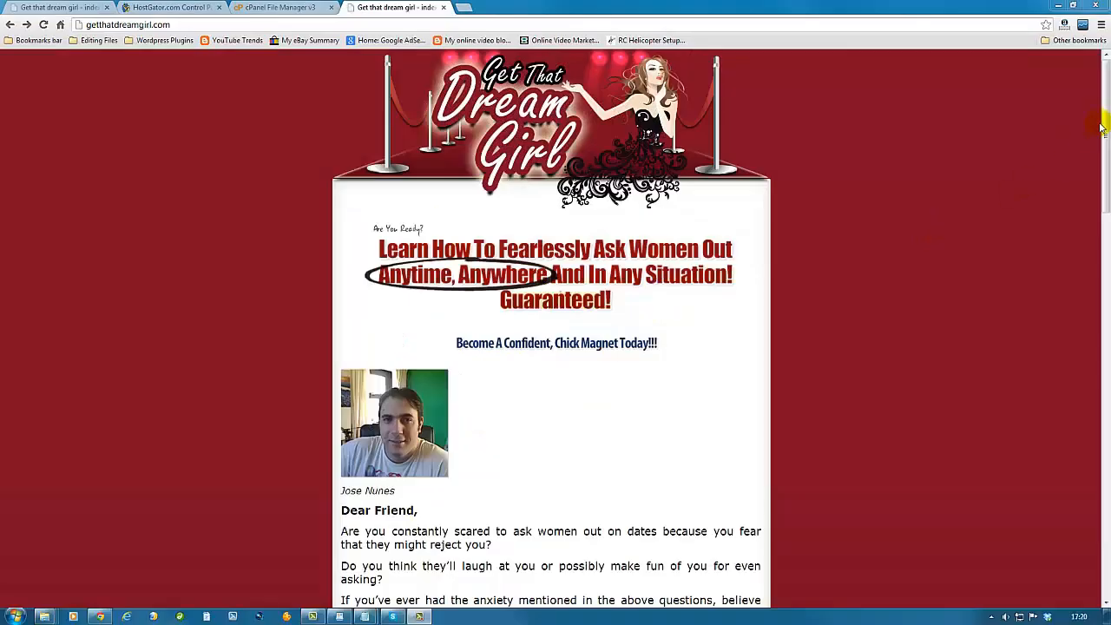
Add the $47.00 product to the PayPal cart from the Special Offer box
{"action": "scroll", "scroll_direction": "down", "scroll_amount": 3}
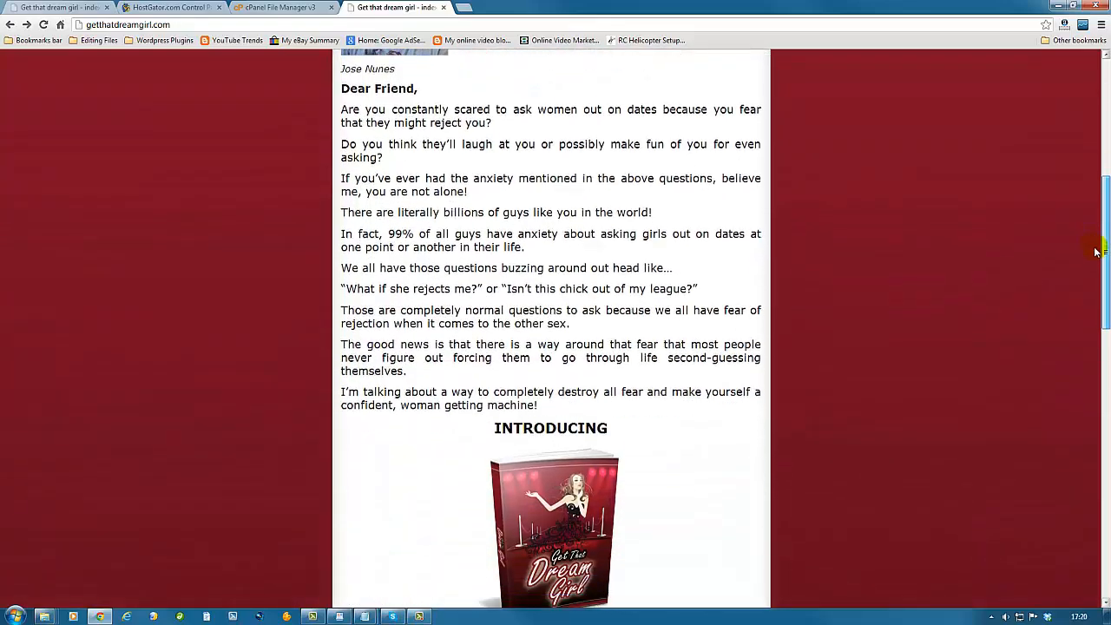
{"action": "scroll", "scroll_direction": "down", "scroll_amount": 3}
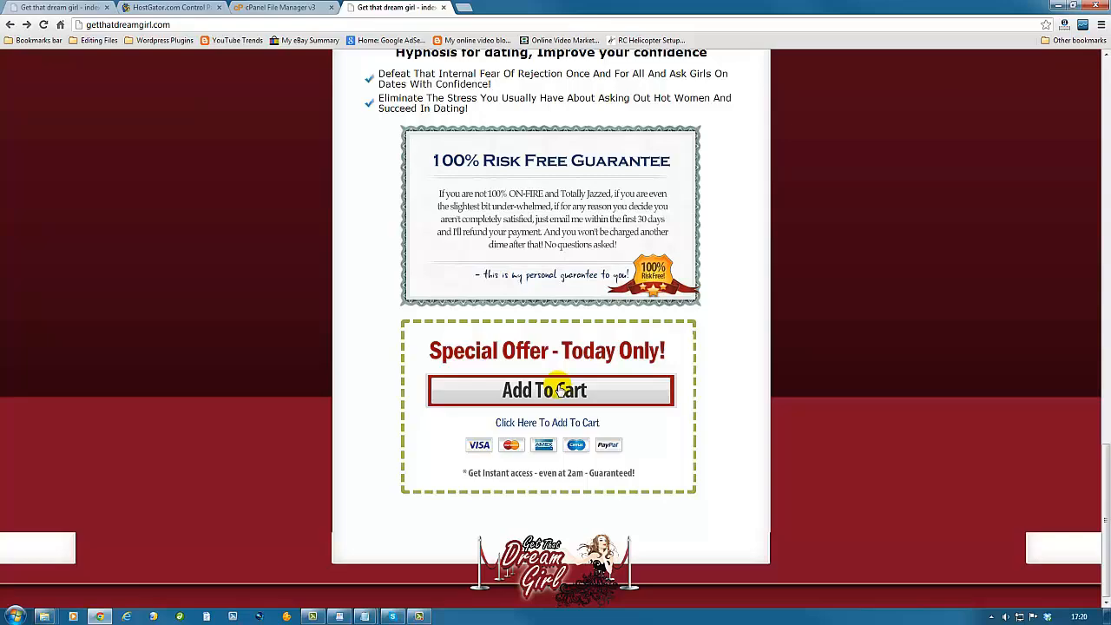
{"action": "mouse_move", "coordinate": [502, 403]}
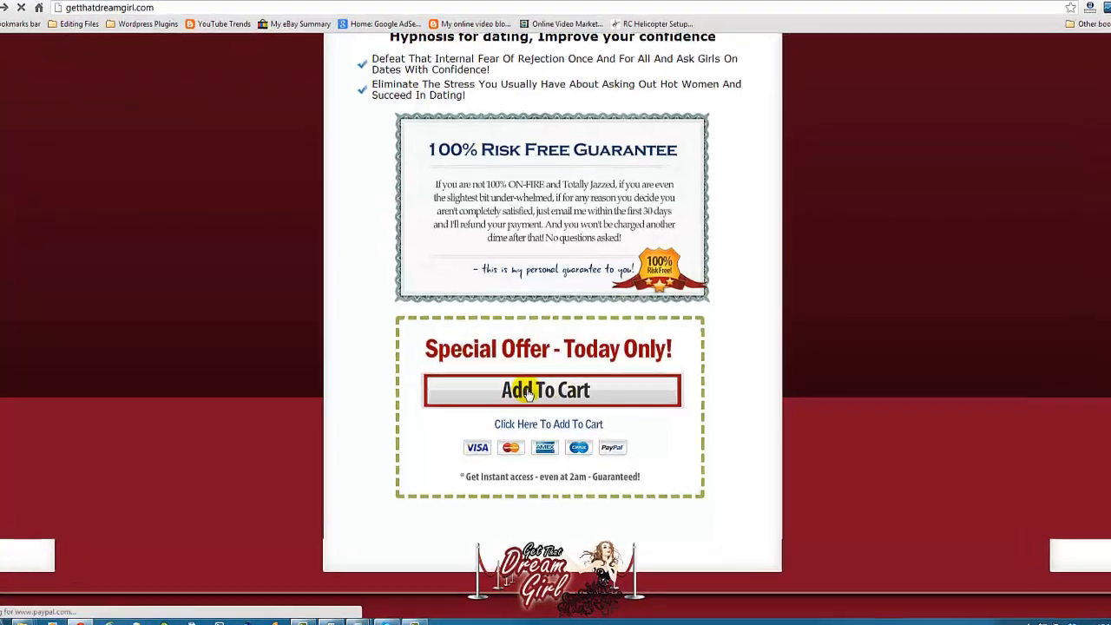
{"action": "scroll", "scroll_direction": "down", "scroll_amount": 3}
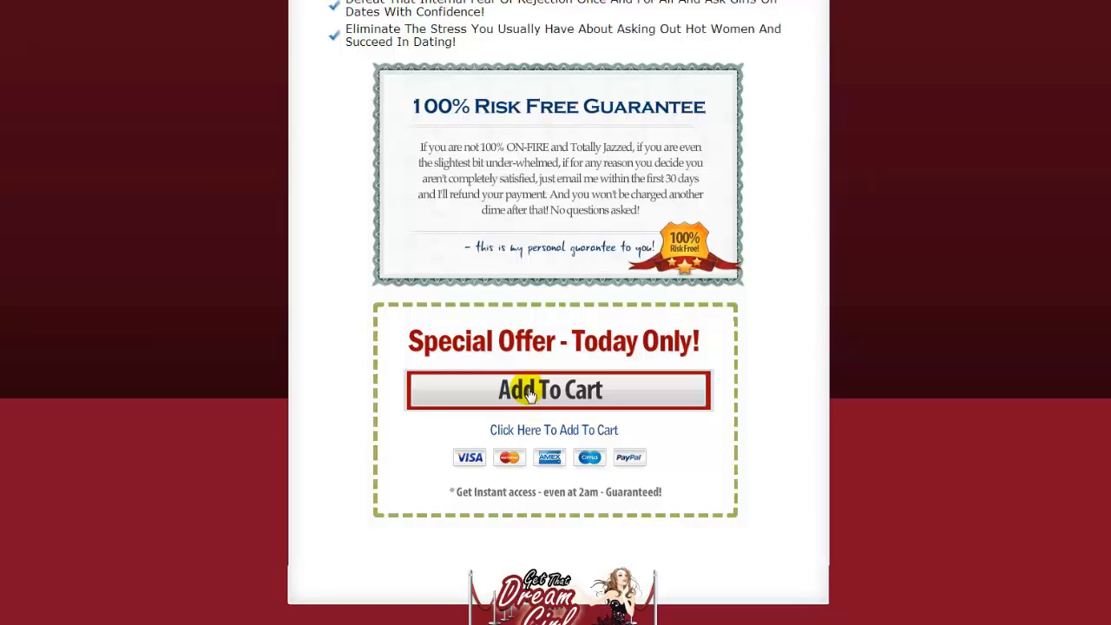
{"action": "left_click", "coordinate": [552, 389]}
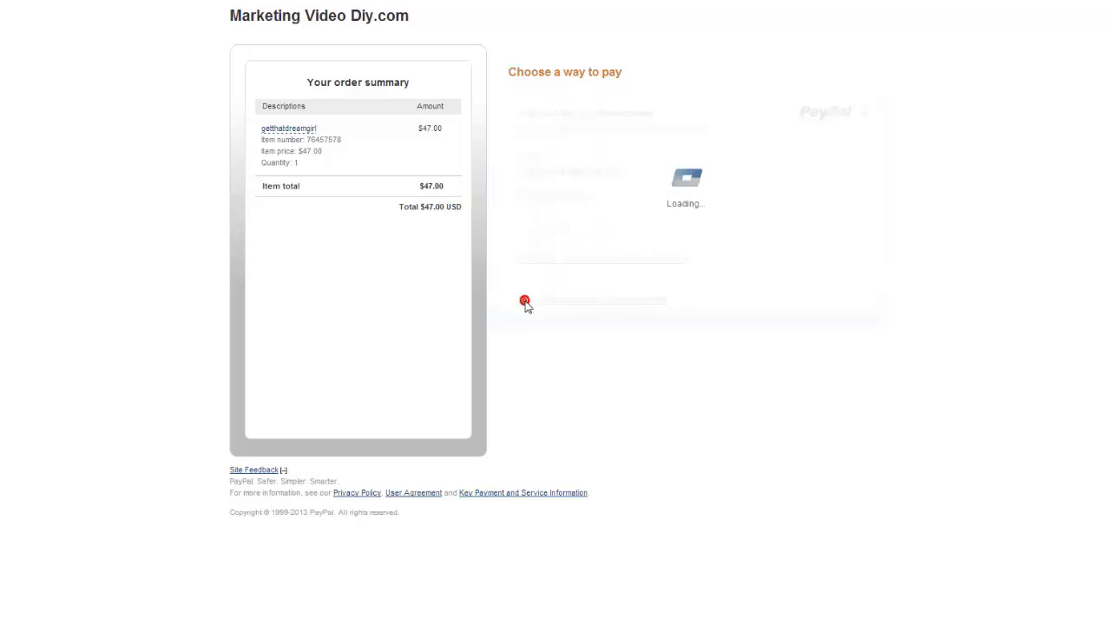
{"action": "mouse_move", "coordinate": [562, 239]}
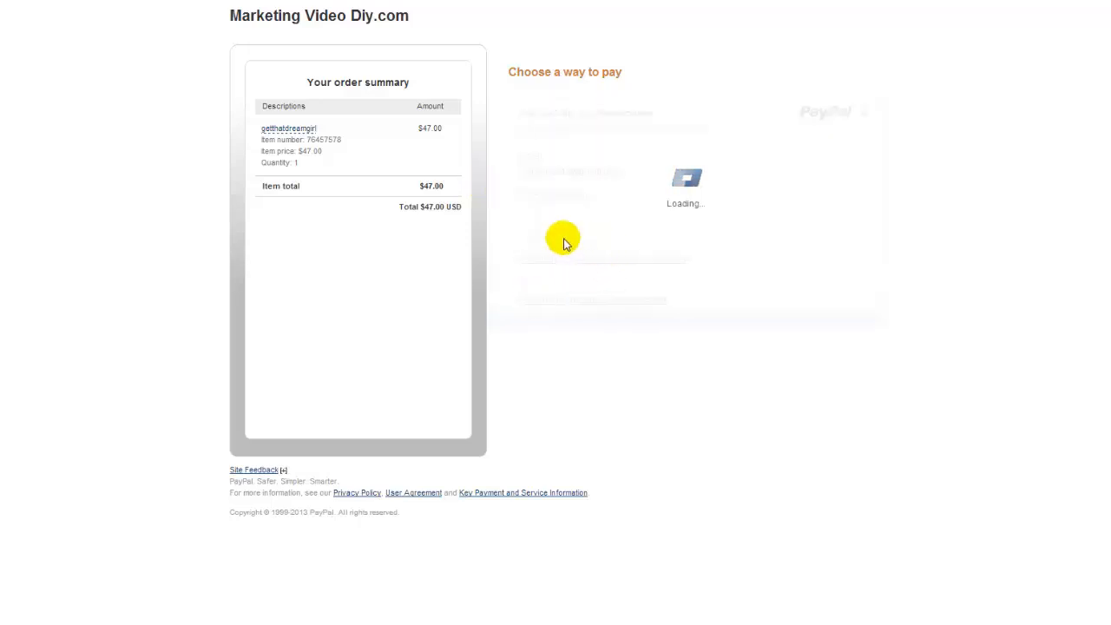